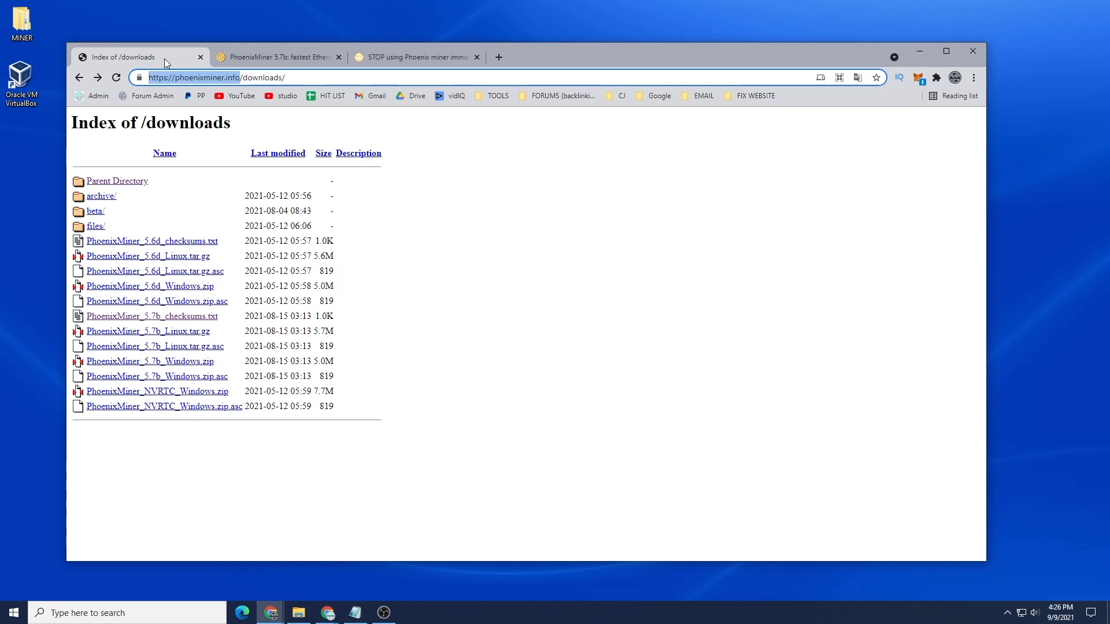
- View the PhoenixMiner 5.7b checksums file and note the Windows zip name, then return to the downloads index
{"action": "left_click", "coordinate": [213, 78]}
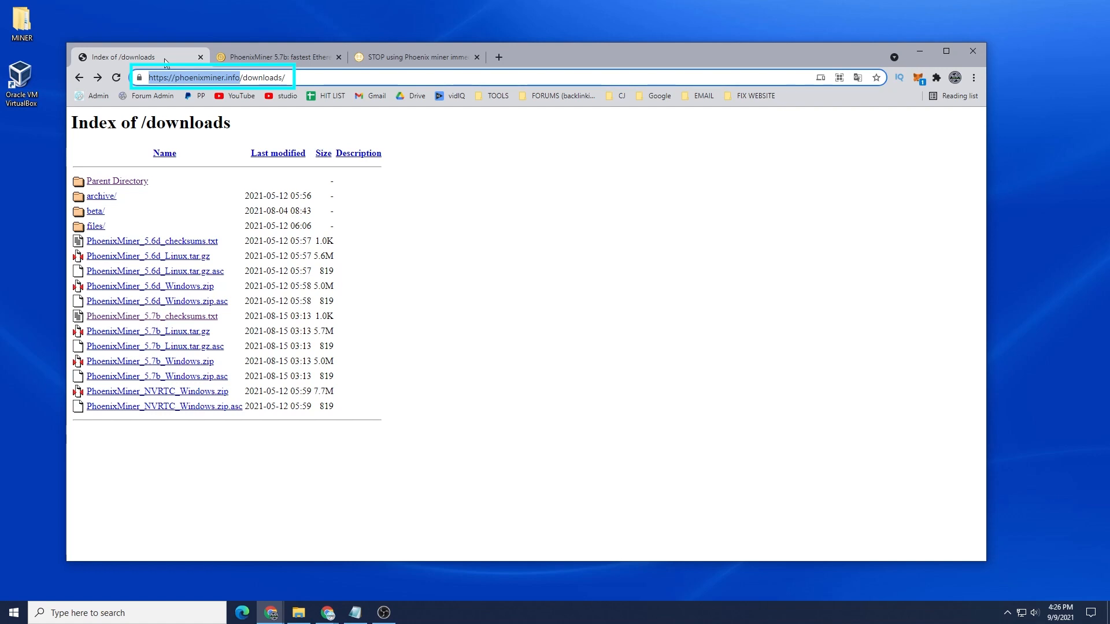
{"action": "mouse_move", "coordinate": [206, 321]}
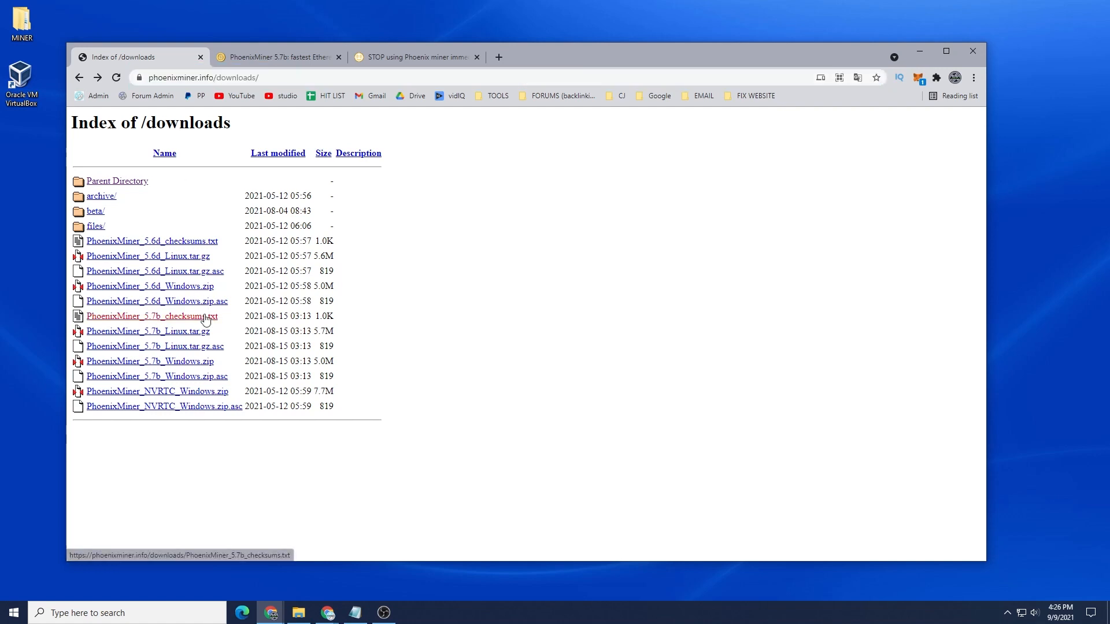
{"action": "left_click", "coordinate": [152, 316]}
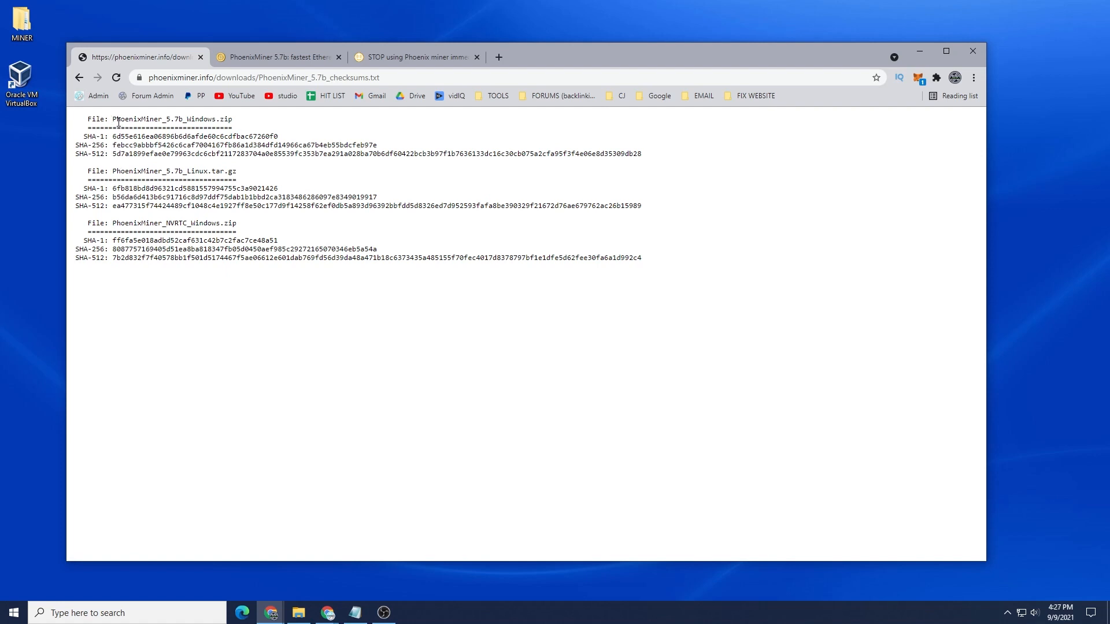
{"action": "double_click", "coordinate": [171, 118]}
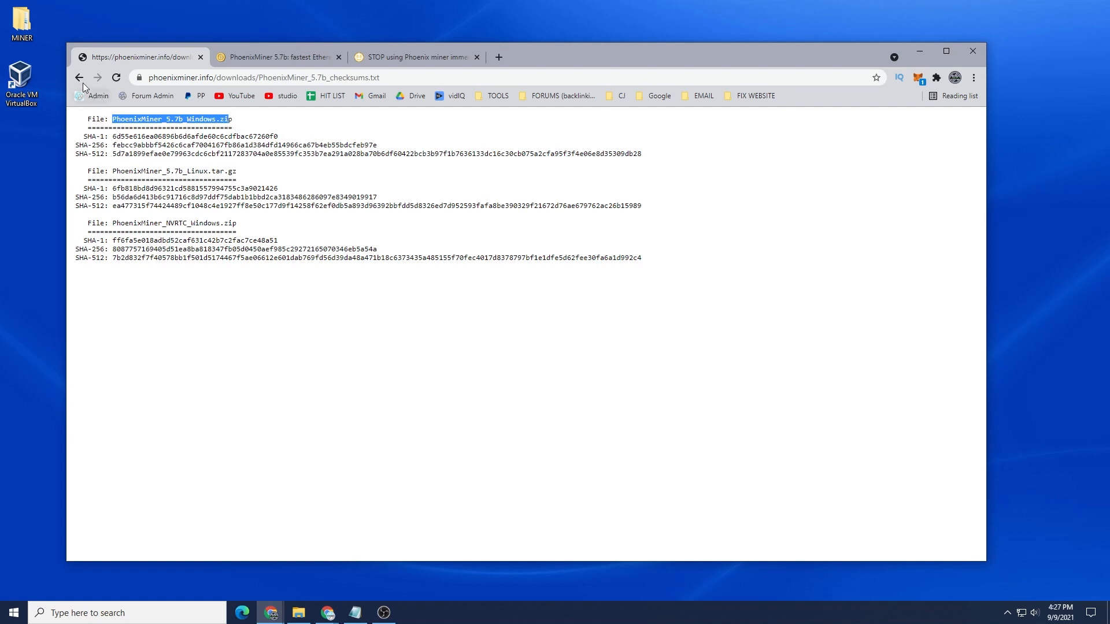
{"action": "left_click", "coordinate": [79, 78]}
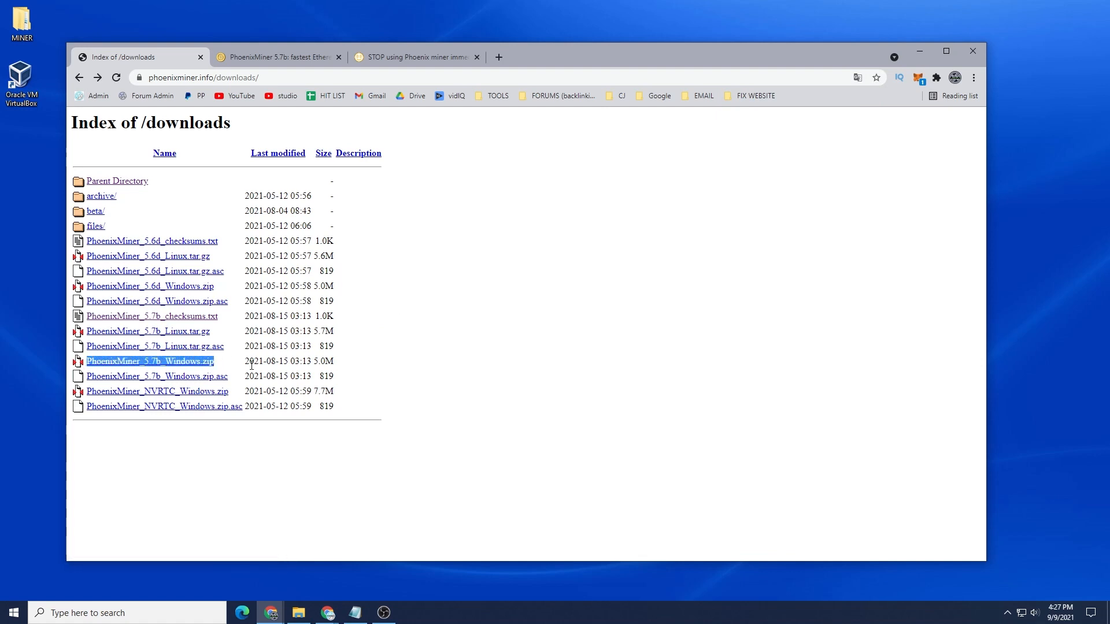
{"action": "mouse_move", "coordinate": [147, 376]}
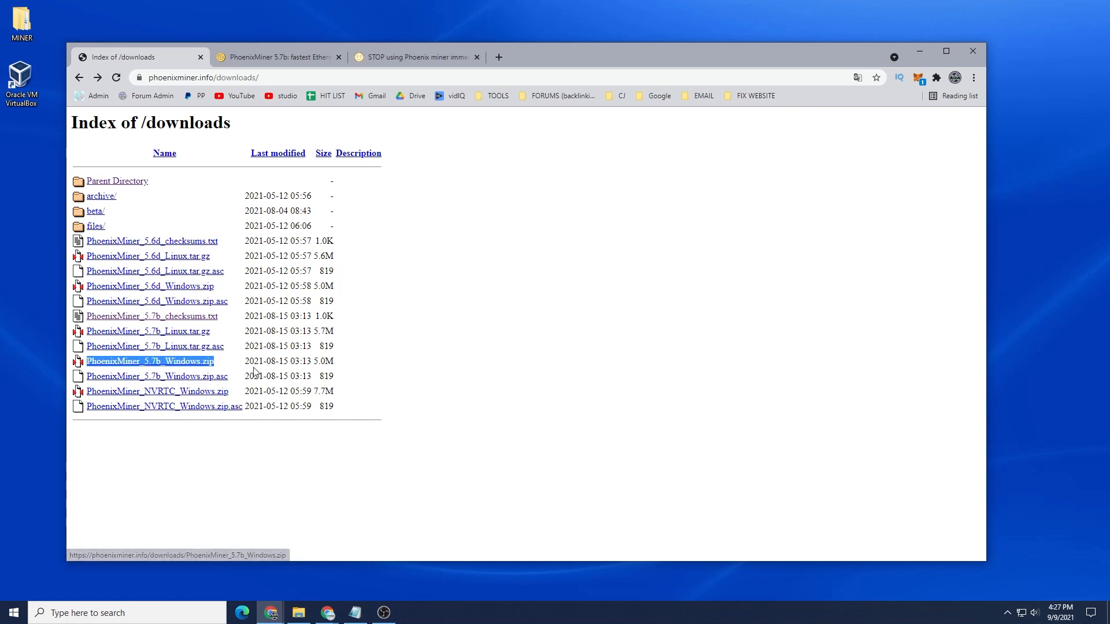
{"action": "mouse_move", "coordinate": [194, 377]}
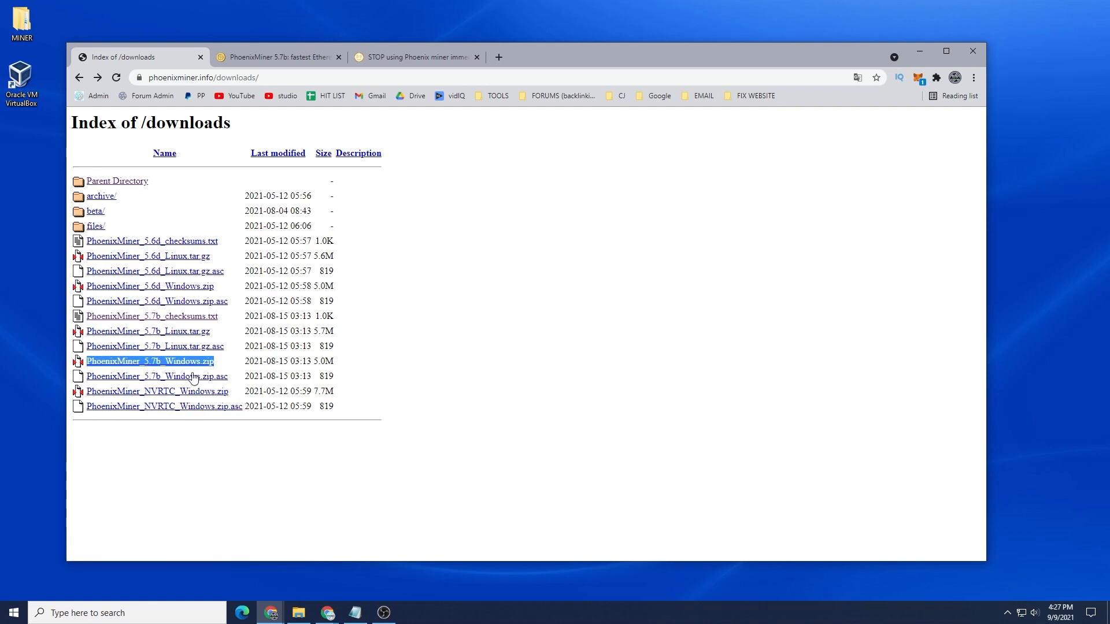
- Save PhoenixMiner_5.7b_Windows.zip via Save link as into the Desktop MINER folder
{"action": "left_click", "coordinate": [149, 361]}
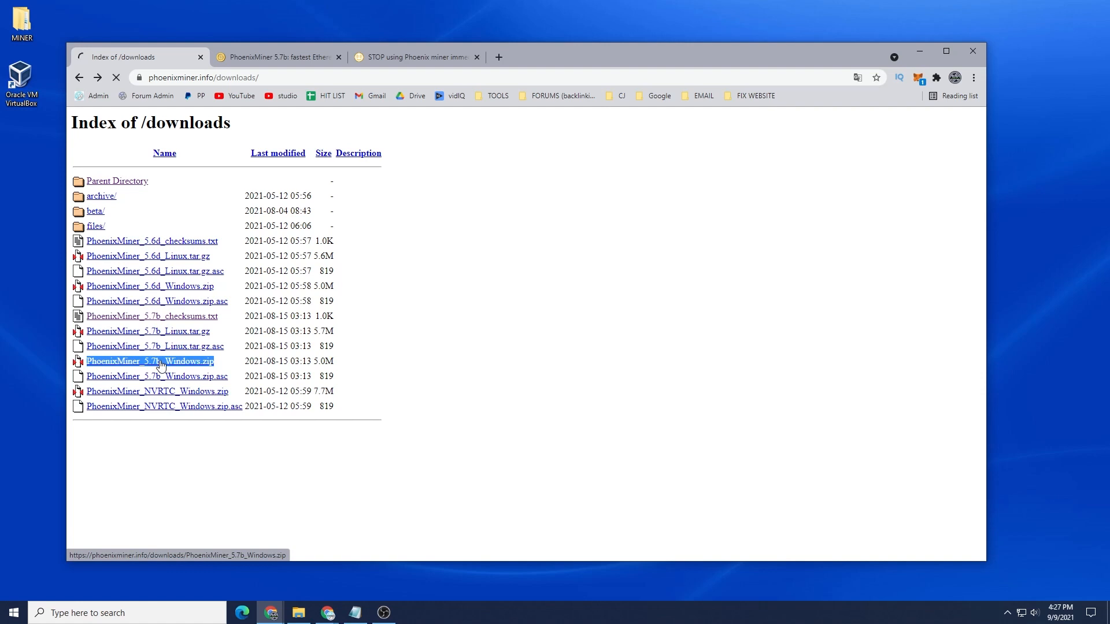
{"action": "left_click", "coordinate": [150, 361]}
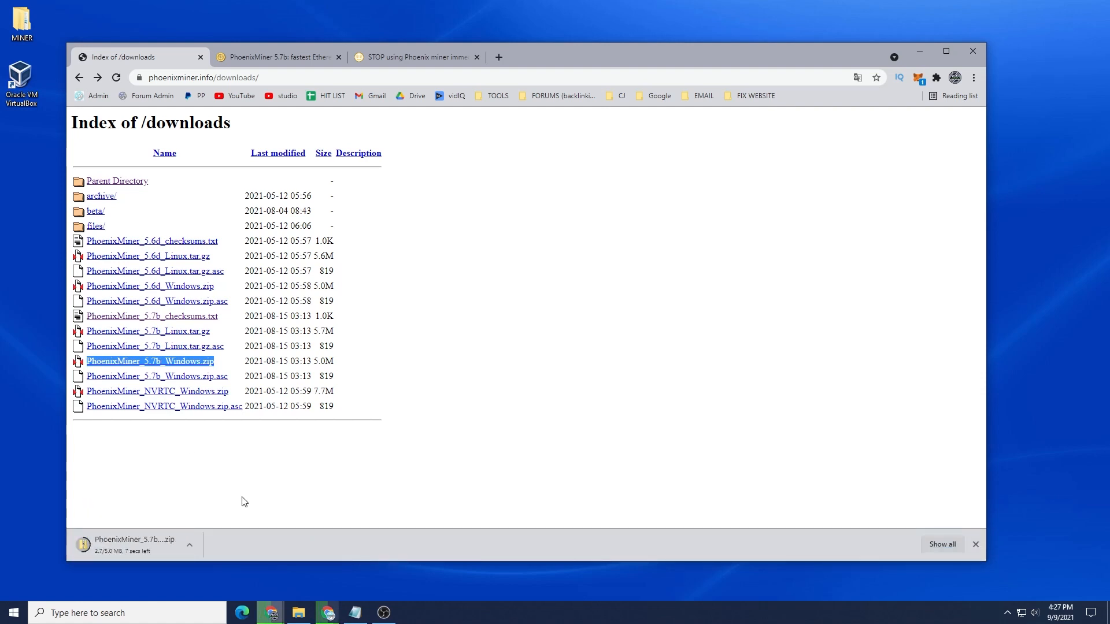
{"action": "right_click", "coordinate": [149, 361]}
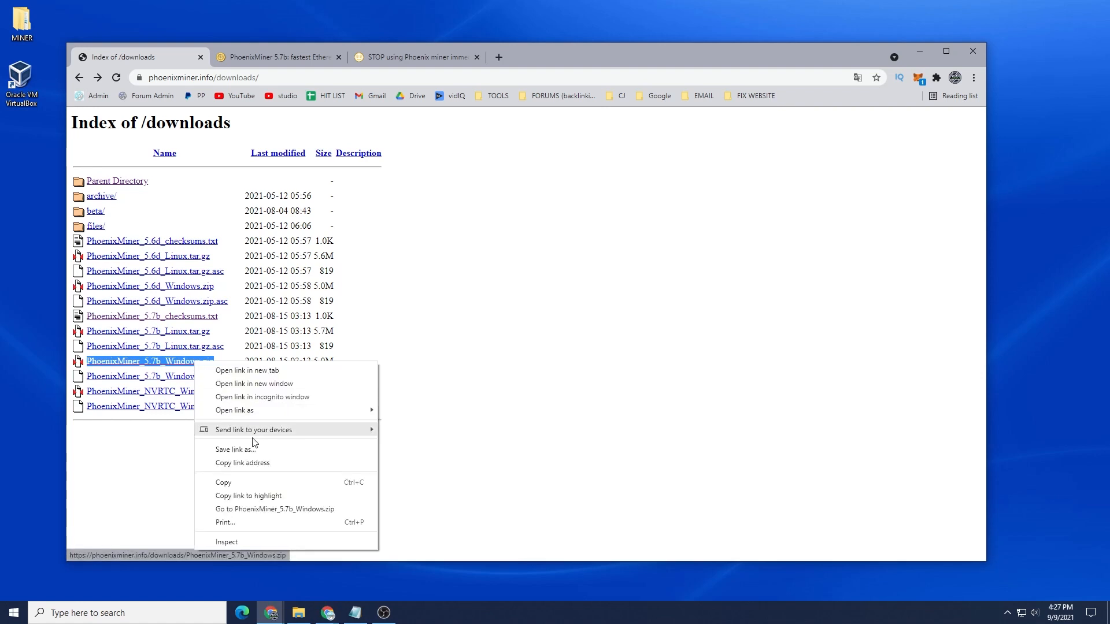
{"action": "left_click", "coordinate": [233, 449]}
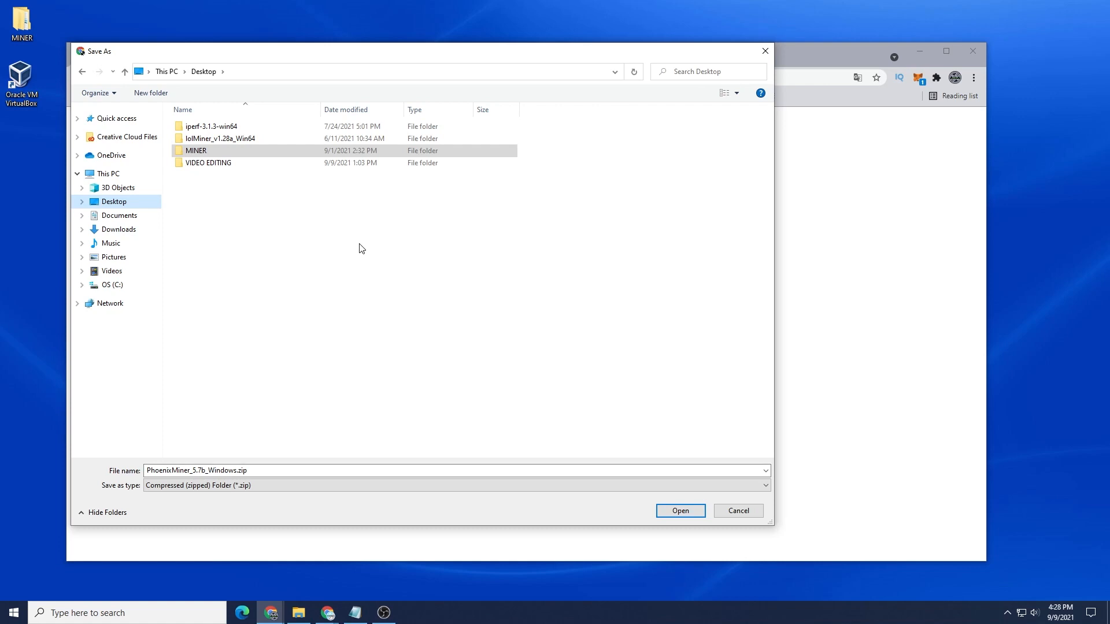
{"action": "mouse_move", "coordinate": [209, 155]}
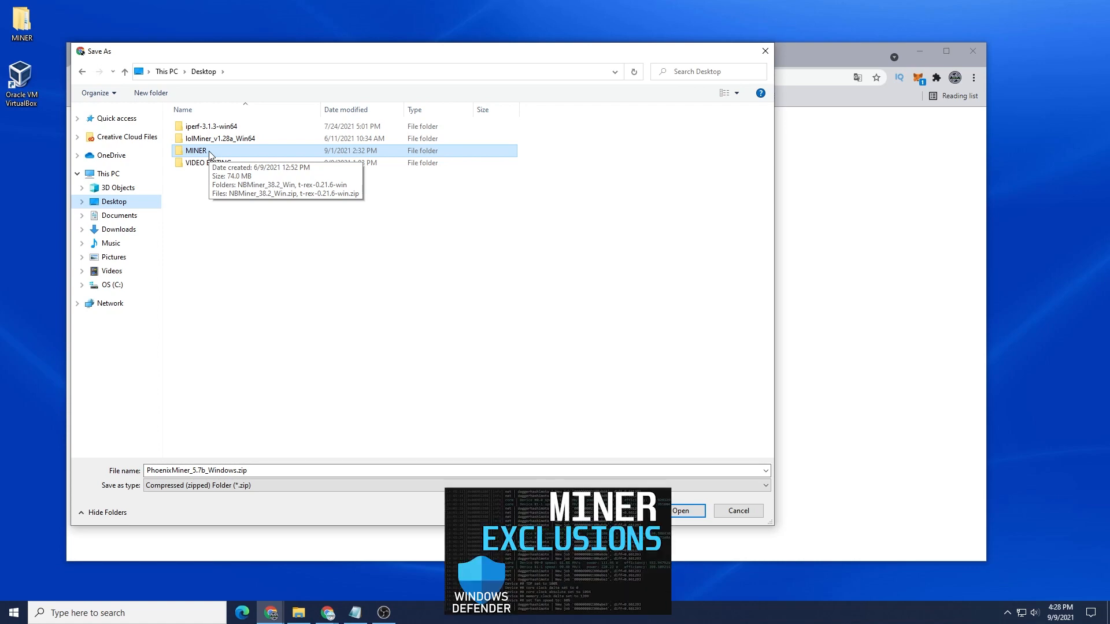
{"action": "double_click", "coordinate": [196, 151]}
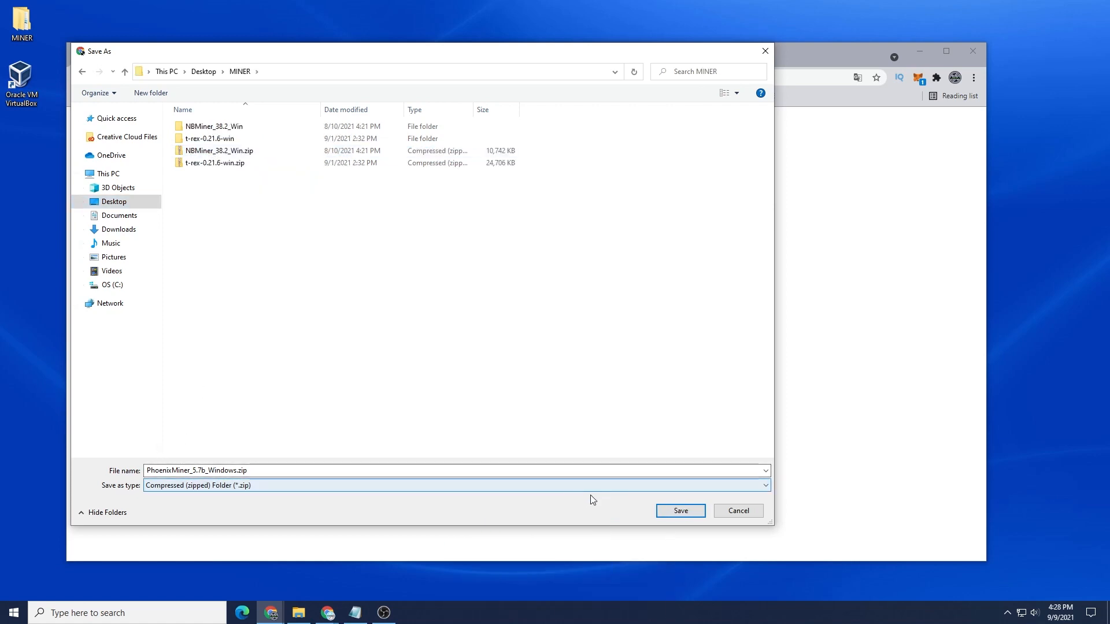
{"action": "left_click", "coordinate": [679, 510]}
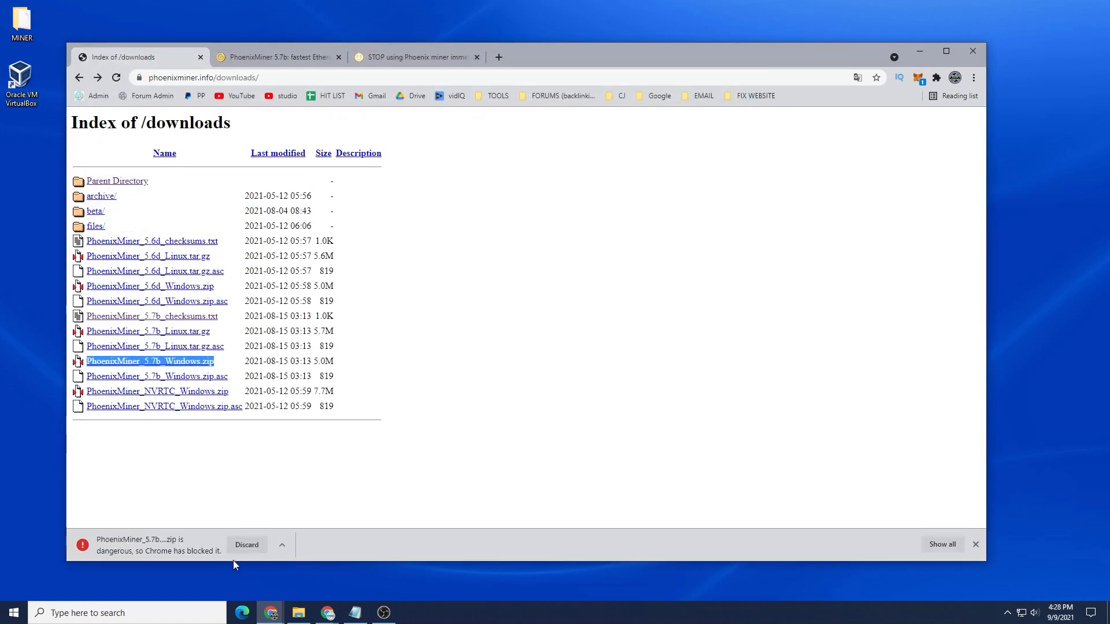
{"action": "mouse_move", "coordinate": [163, 559]}
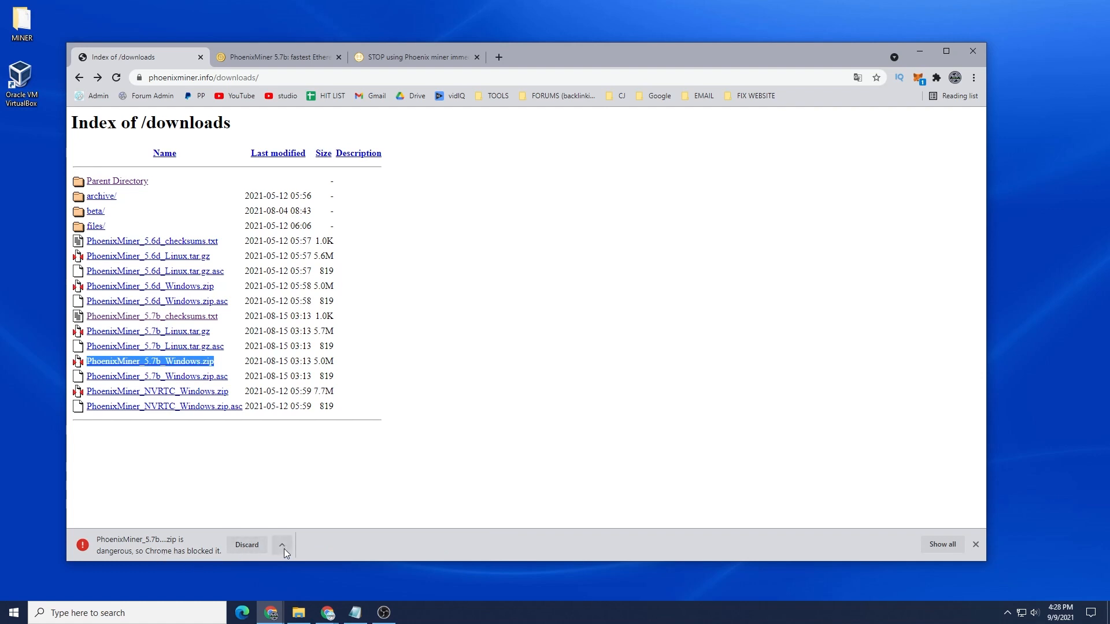
- Keep the blocked PhoenixMiner zip through Keep dangerous file and Keep anyway so it finishes downloading
{"action": "left_click", "coordinate": [282, 544]}
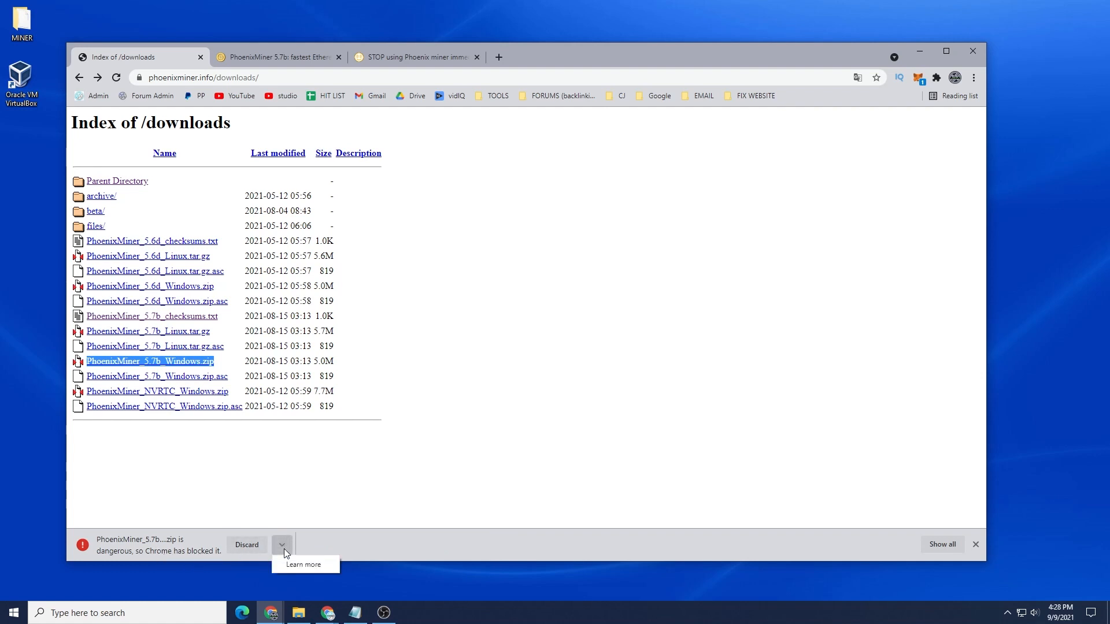
{"action": "left_click", "coordinate": [942, 545]}
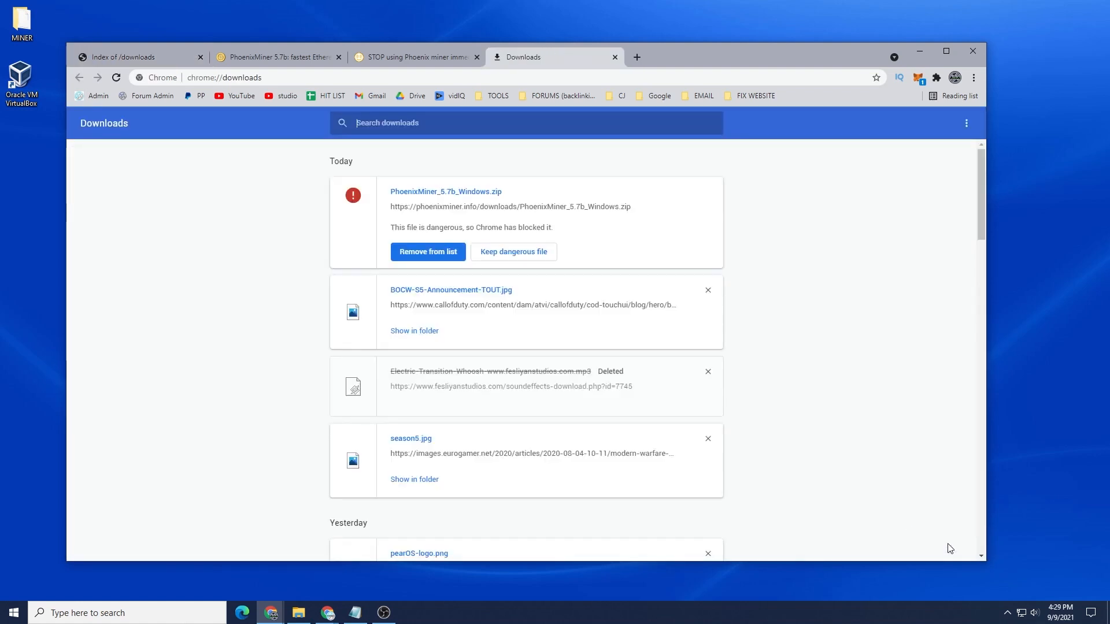
{"action": "mouse_move", "coordinate": [513, 252]}
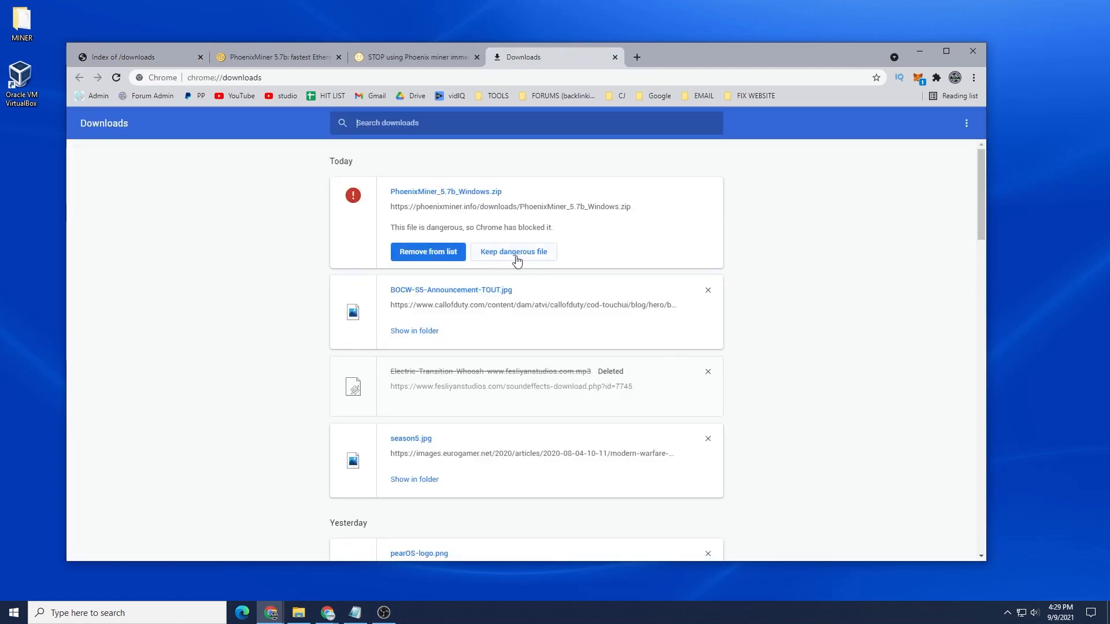
{"action": "left_click", "coordinate": [513, 251]}
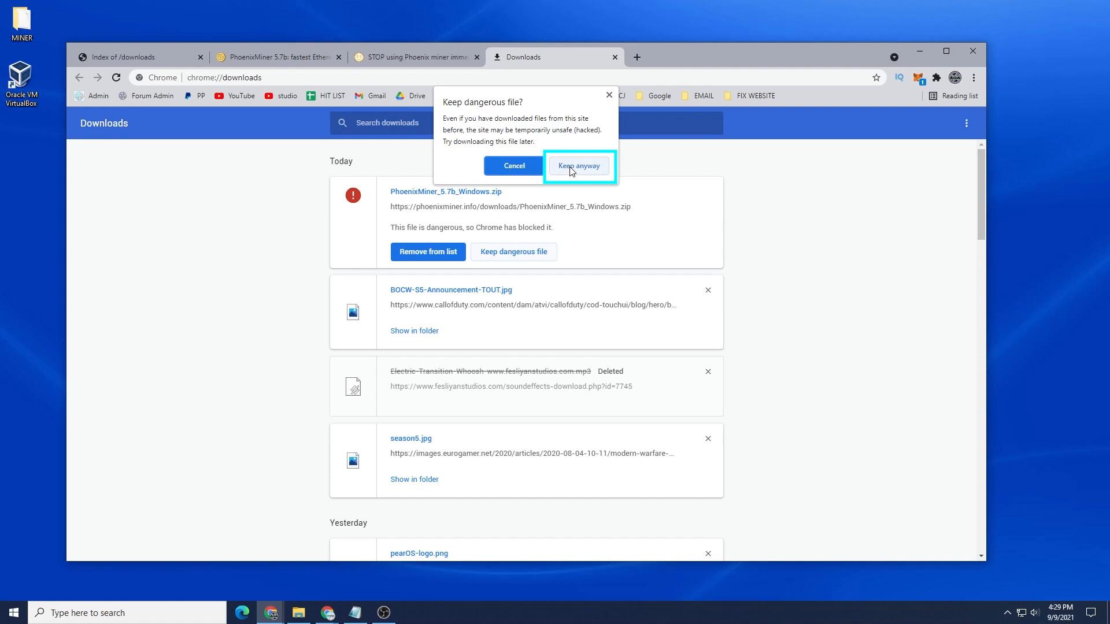
{"action": "left_click", "coordinate": [578, 165]}
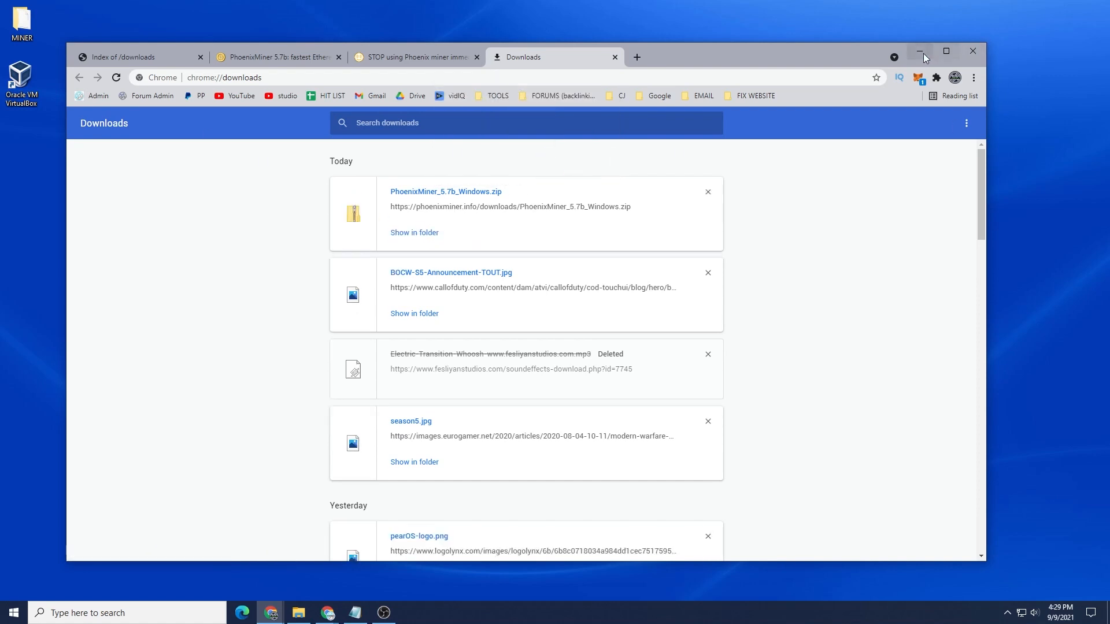
{"action": "left_click", "coordinate": [613, 56]}
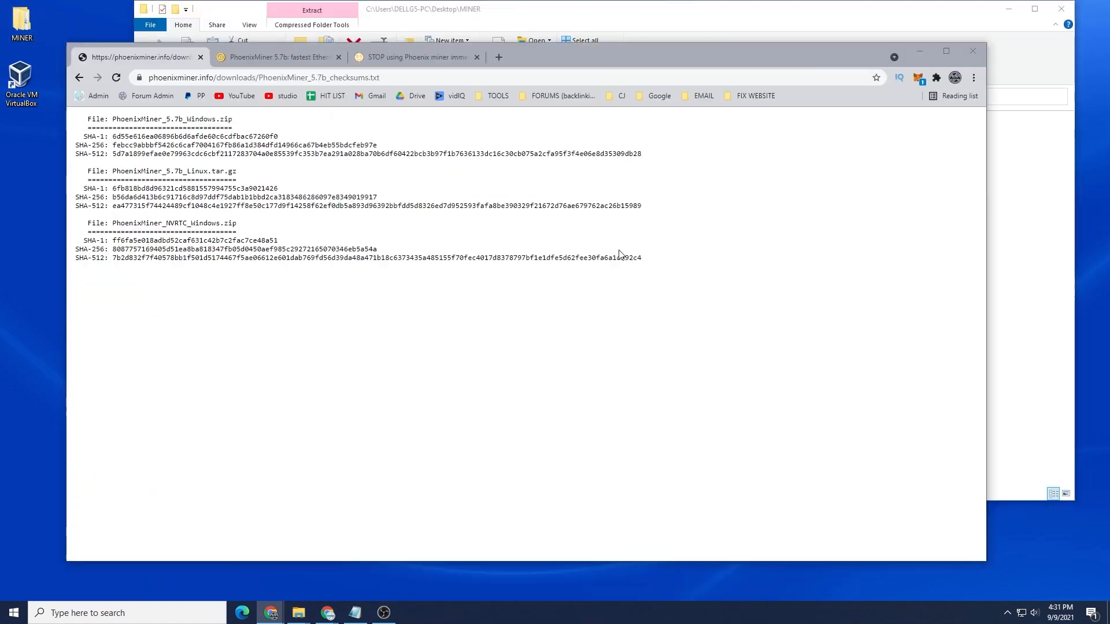
{"action": "mouse_move", "coordinate": [761, 112]}
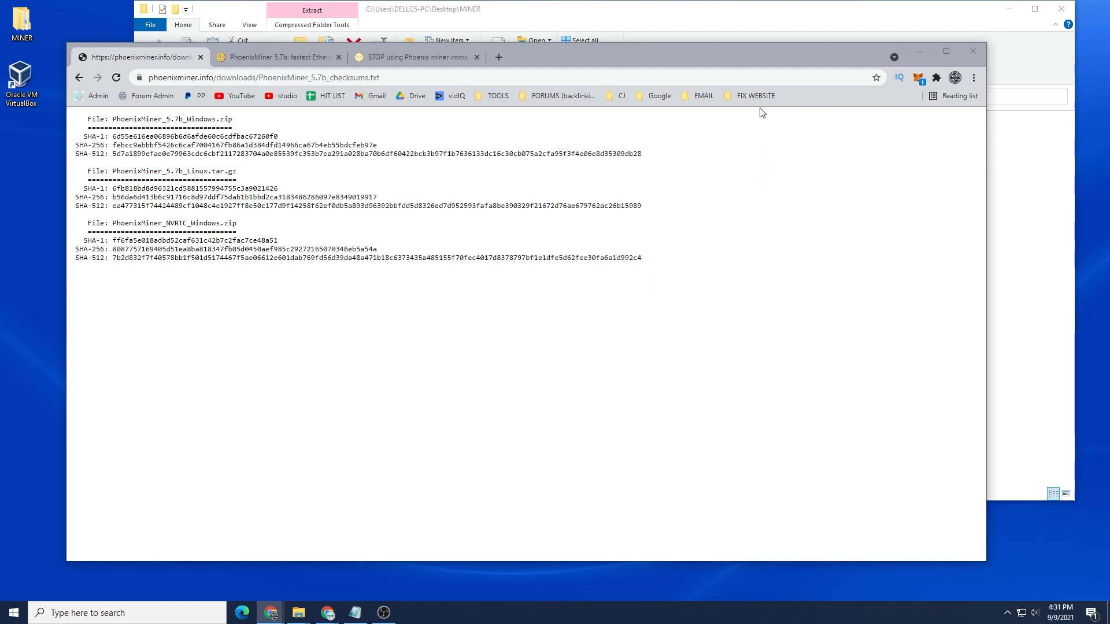
{"action": "mouse_move", "coordinate": [288, 147]}
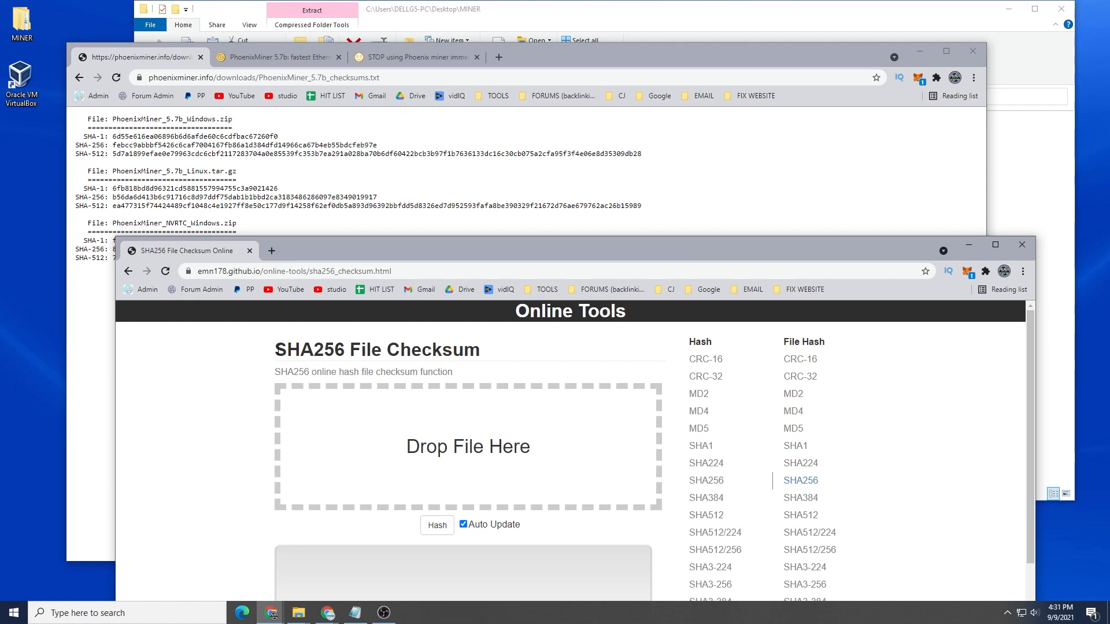
- Copy the published SHA-256 hash of PhoenixMiner_5.7b_Windows.zip into the checksum site's input box
{"action": "double_click", "coordinate": [307, 349]}
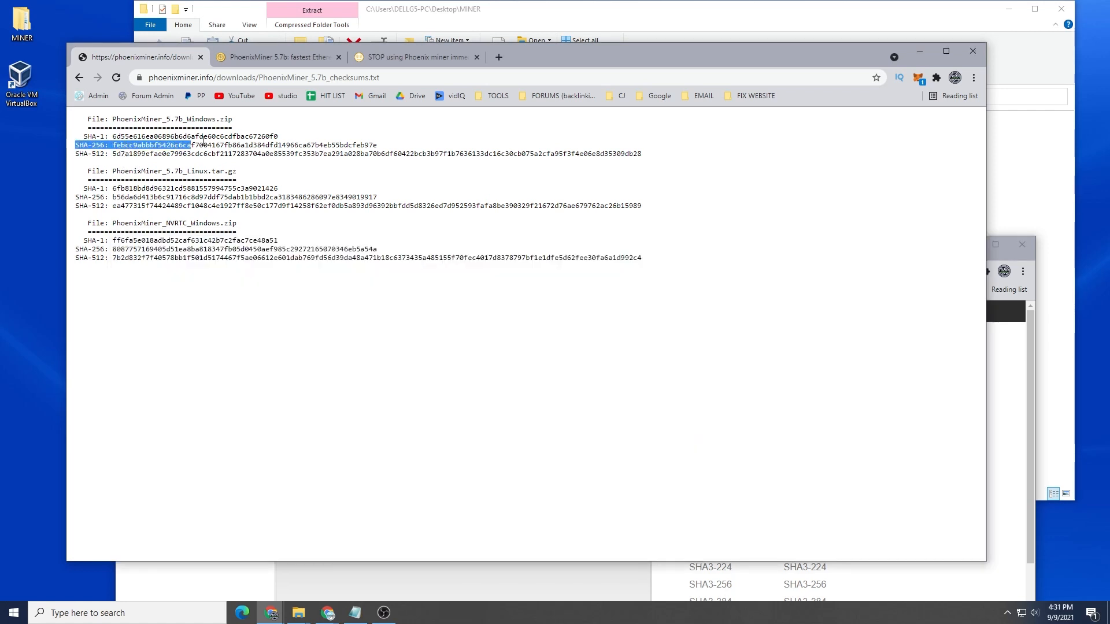
{"action": "left_click_drag", "start_coordinate": [198, 144], "coordinate": [377, 145]}
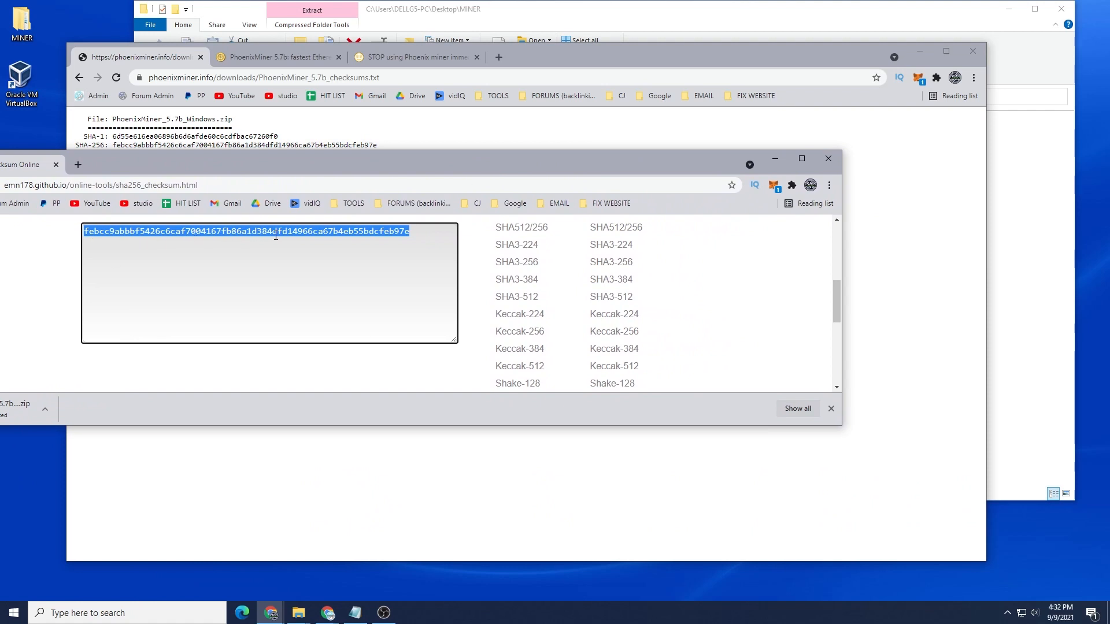
{"action": "mouse_move", "coordinate": [396, 241]}
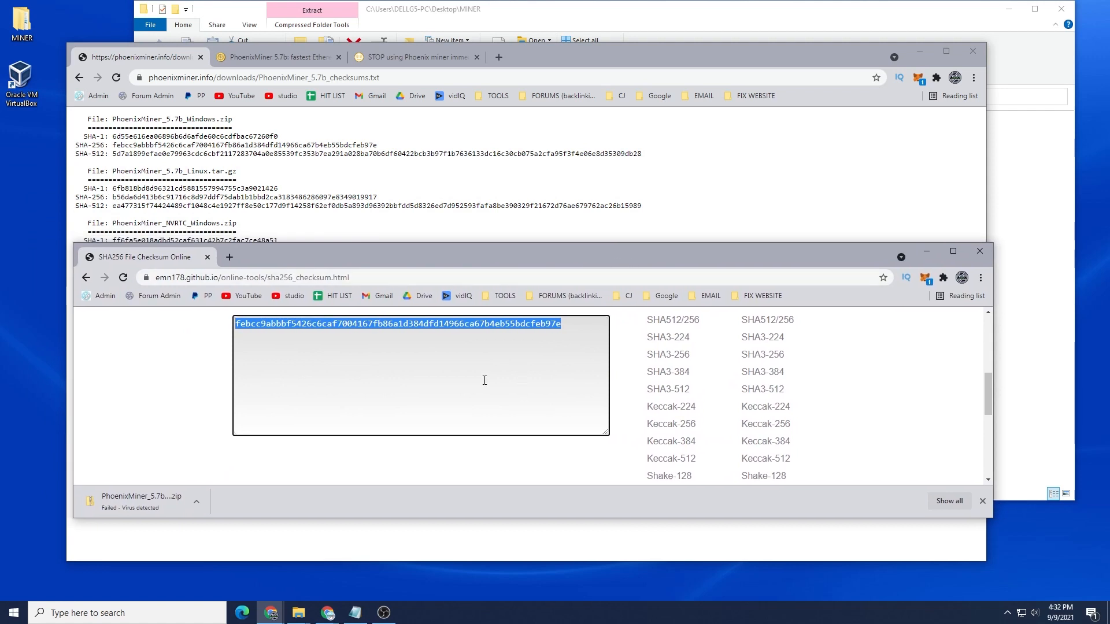
{"action": "left_click", "coordinate": [982, 501]}
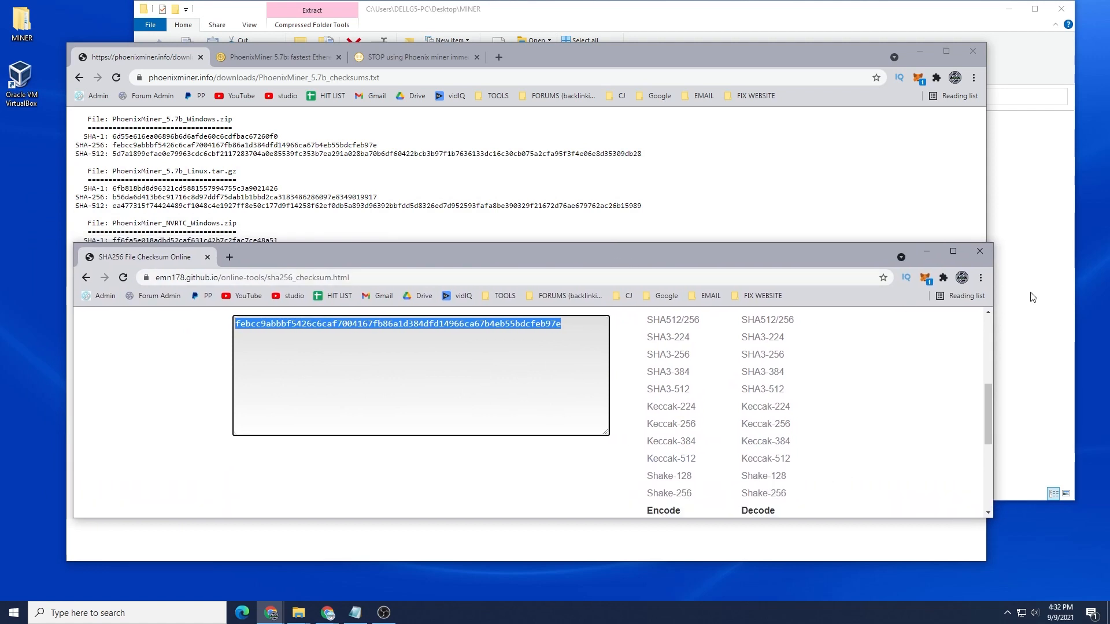
{"action": "mouse_move", "coordinate": [926, 251]}
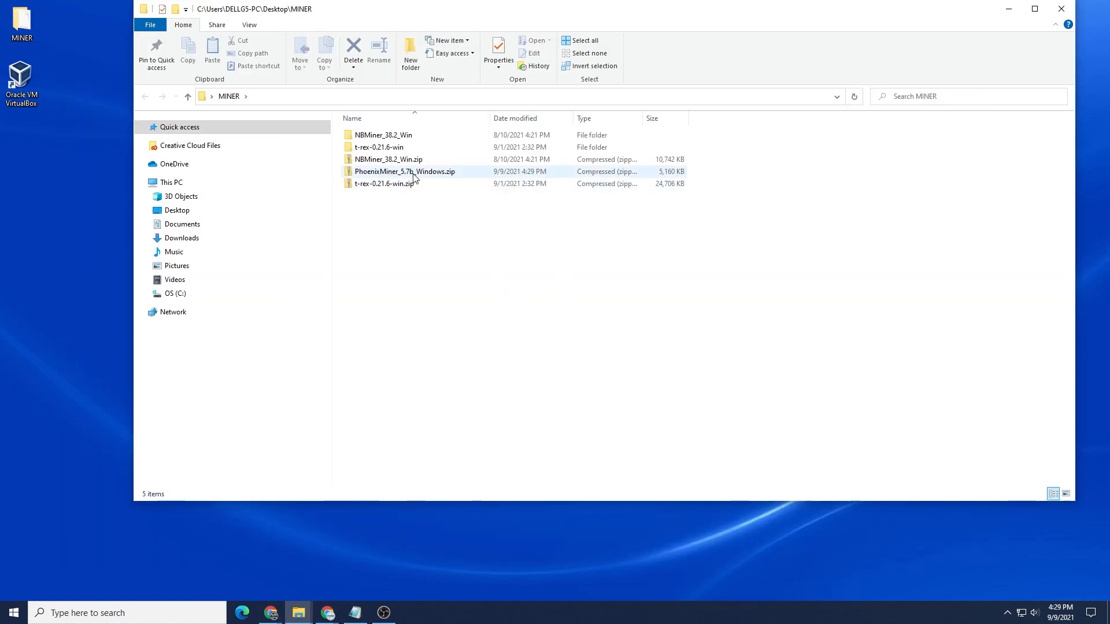
- Extract PhoenixMiner_5.7b_Windows.zip with Extract All and enter the extracted PhoenixMiner_5.7b_Windows folder
{"action": "right_click", "coordinate": [405, 171]}
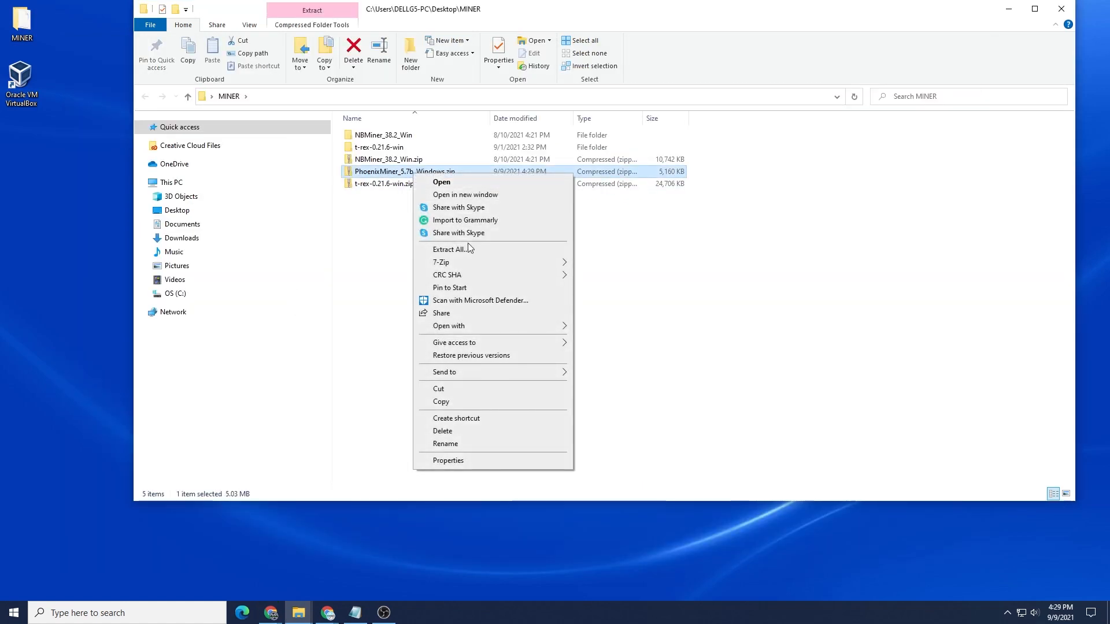
{"action": "left_click", "coordinate": [451, 249]}
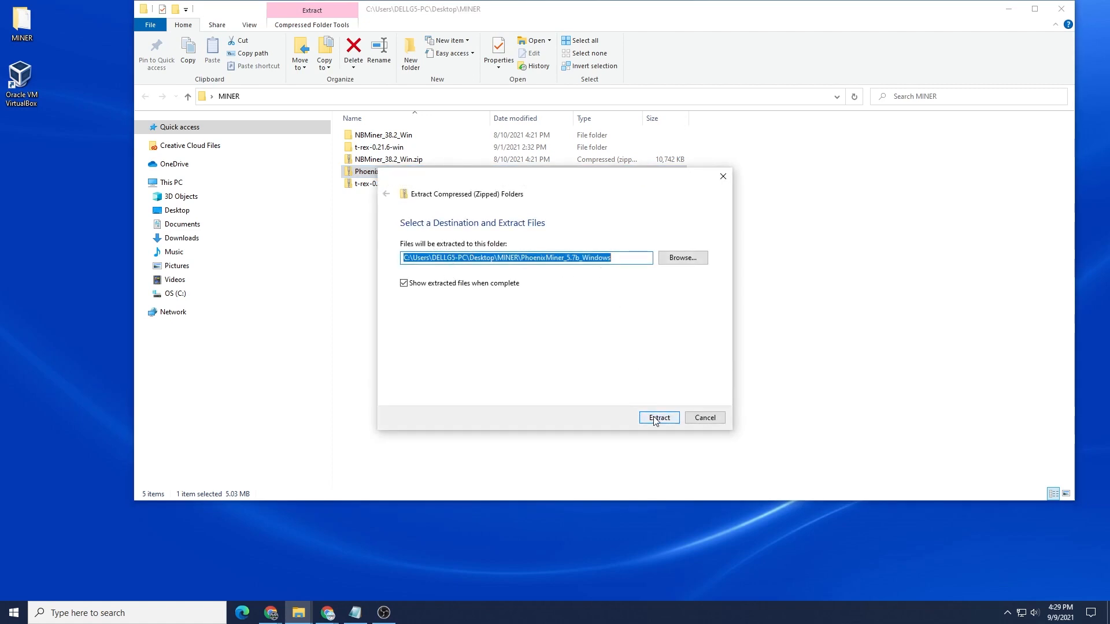
{"action": "left_click", "coordinate": [658, 417]}
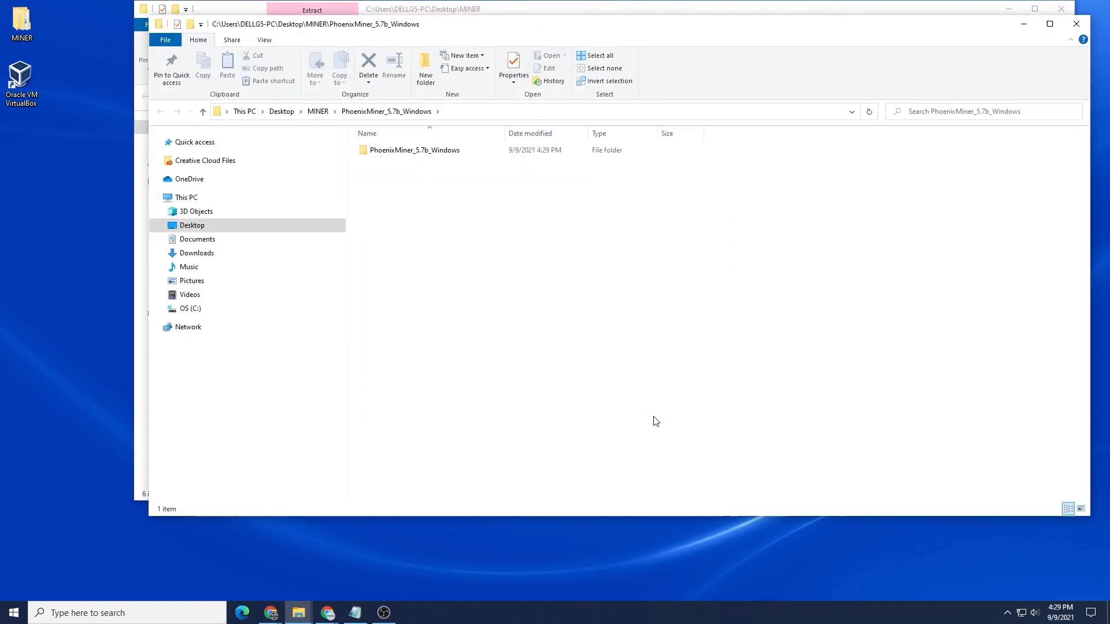
{"action": "mouse_move", "coordinate": [527, 194]}
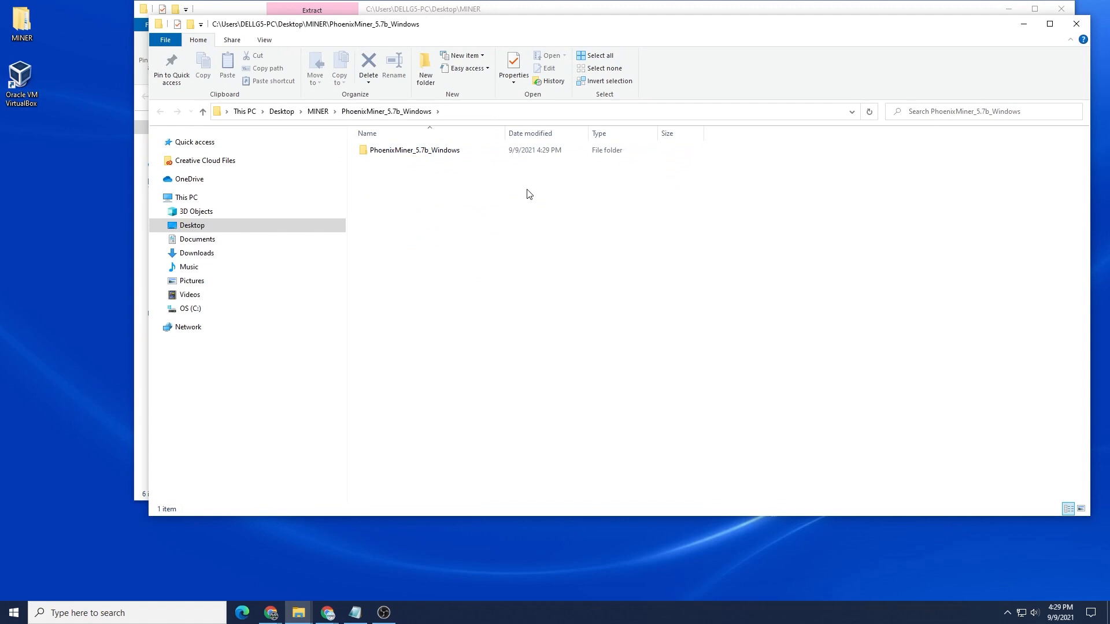
{"action": "double_click", "coordinate": [415, 150]}
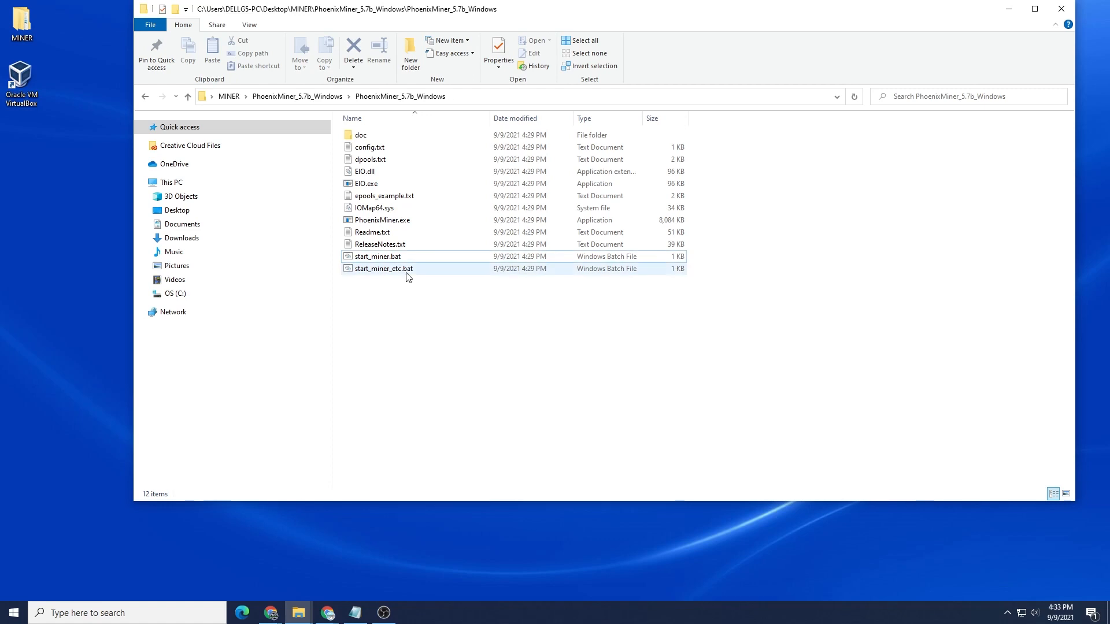
- Edit start_miner.bat in Notepad and select its example ETH wallet address
{"action": "right_click", "coordinate": [377, 257]}
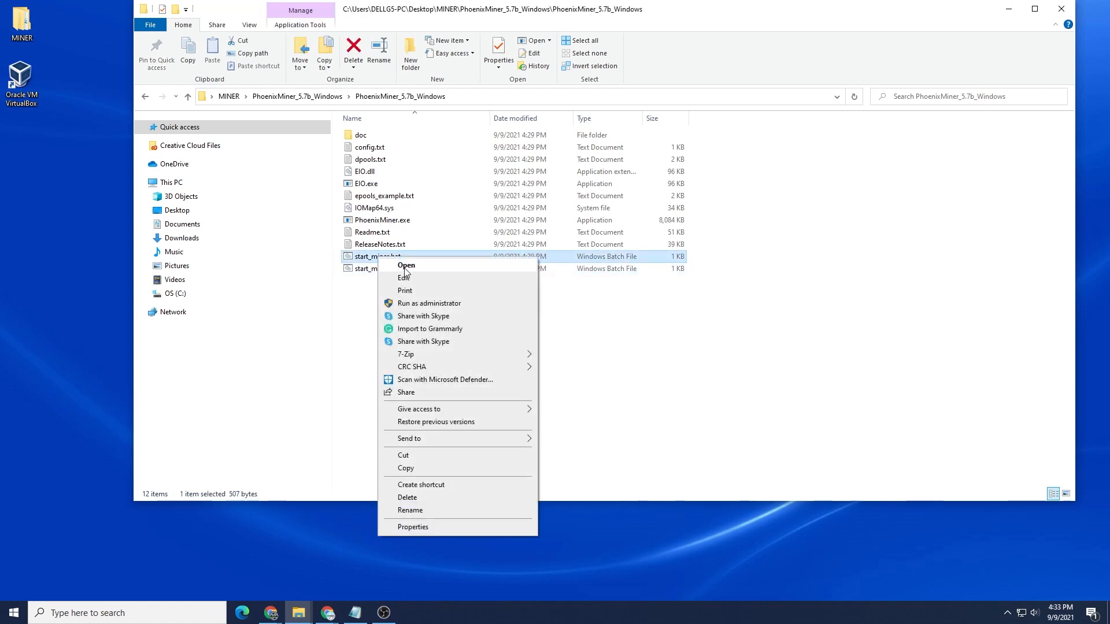
{"action": "left_click", "coordinate": [403, 277]}
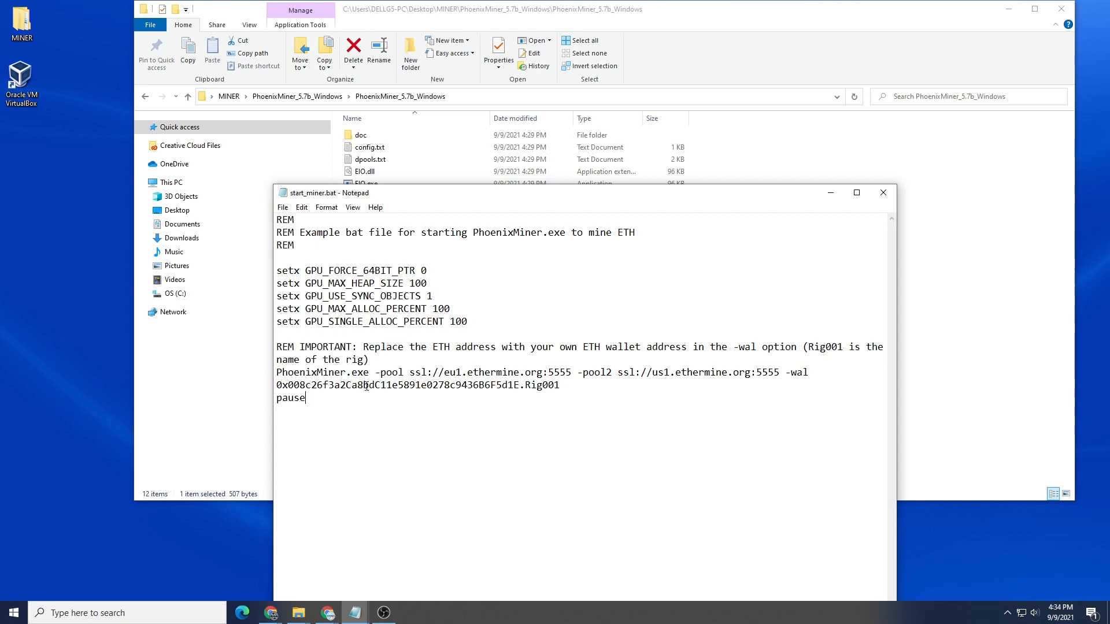
{"action": "mouse_move", "coordinate": [368, 394]}
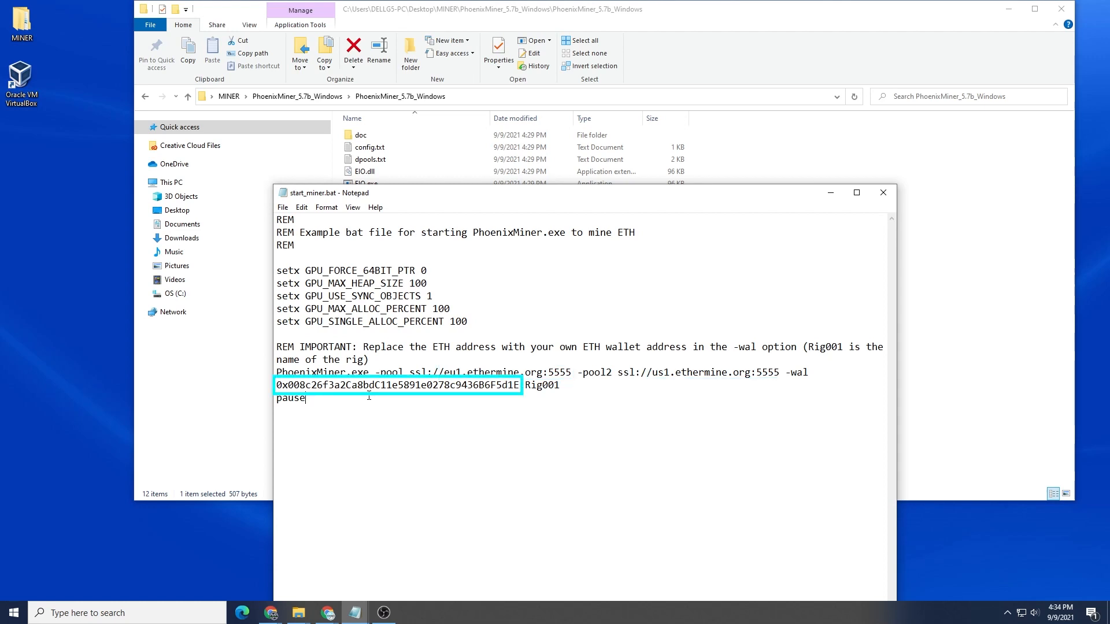
{"action": "double_click", "coordinate": [544, 384]}
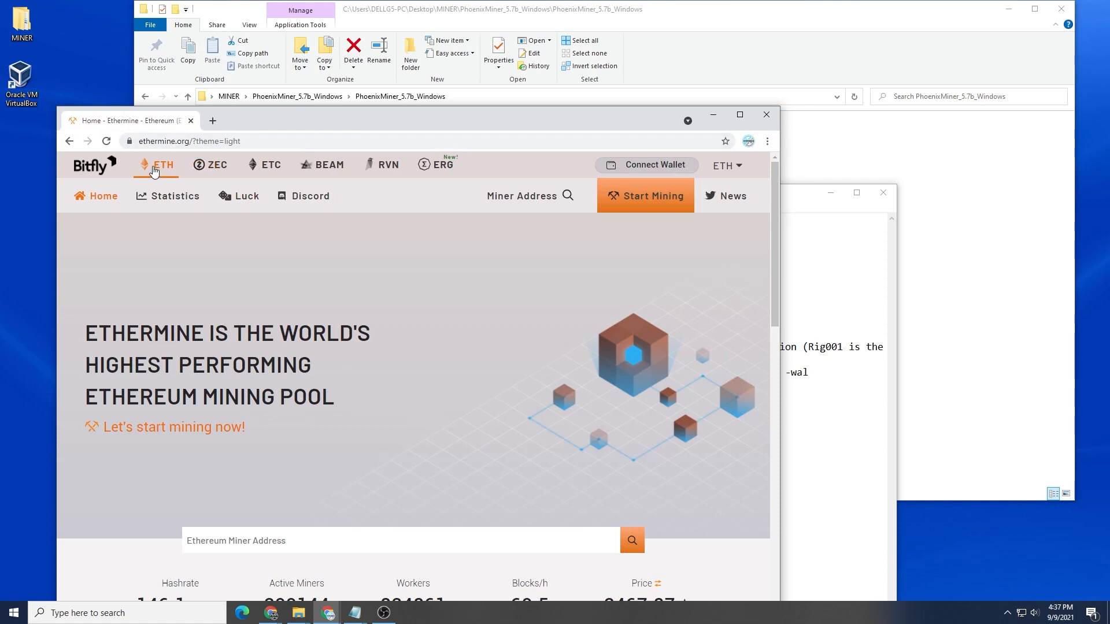
{"action": "mouse_move", "coordinate": [647, 198]}
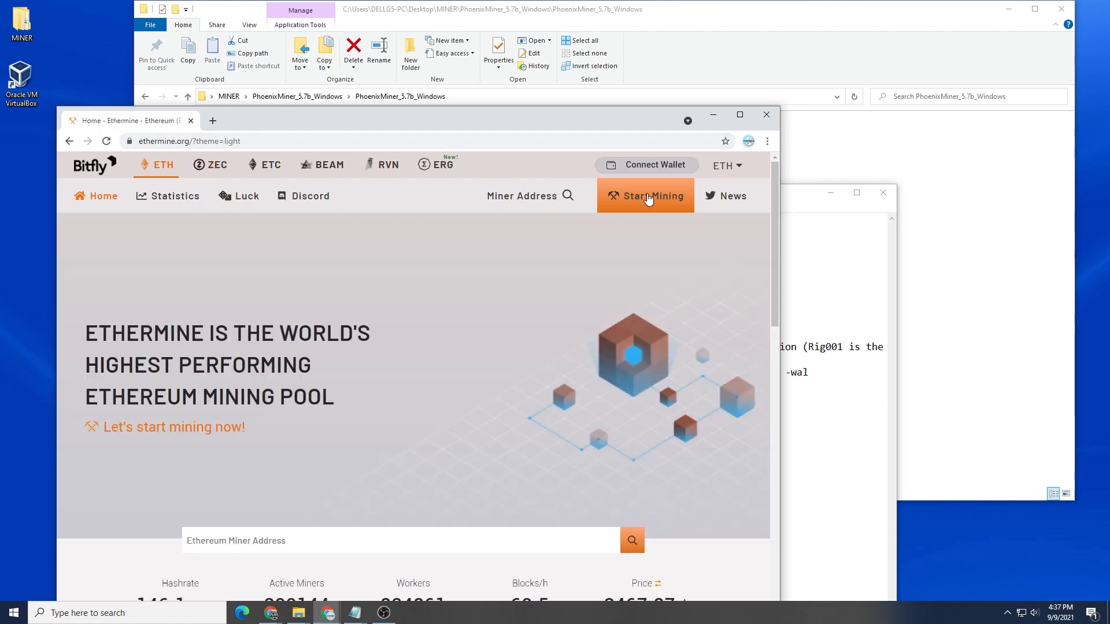
- Go to Ethermine's Start Mining guide and select the us1.ethermine.org server address
{"action": "left_click", "coordinate": [645, 196]}
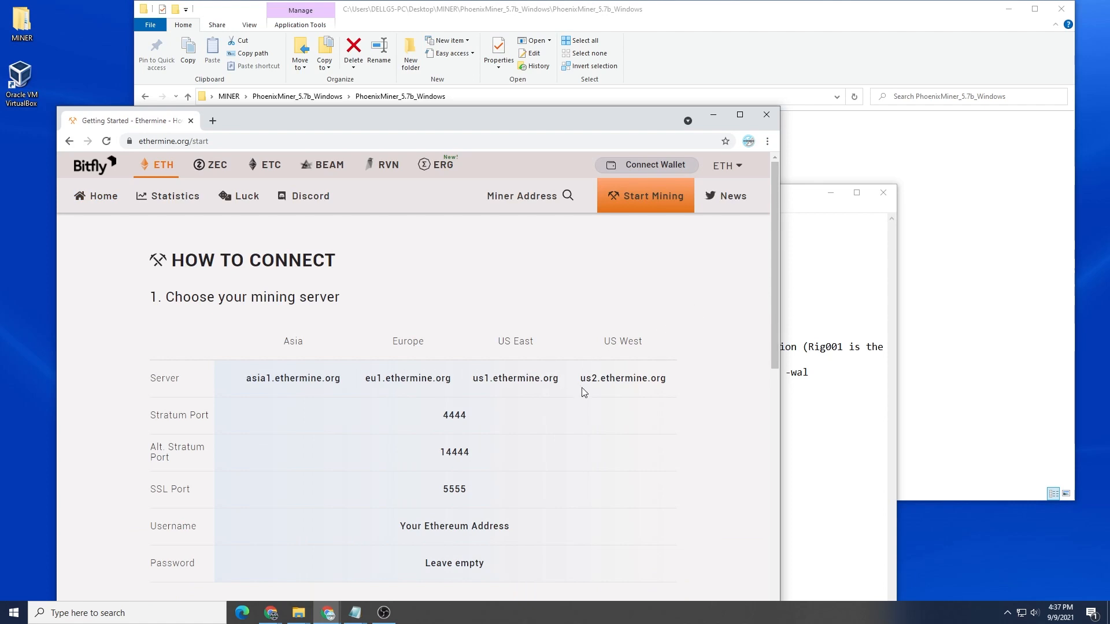
{"action": "mouse_move", "coordinate": [640, 377]}
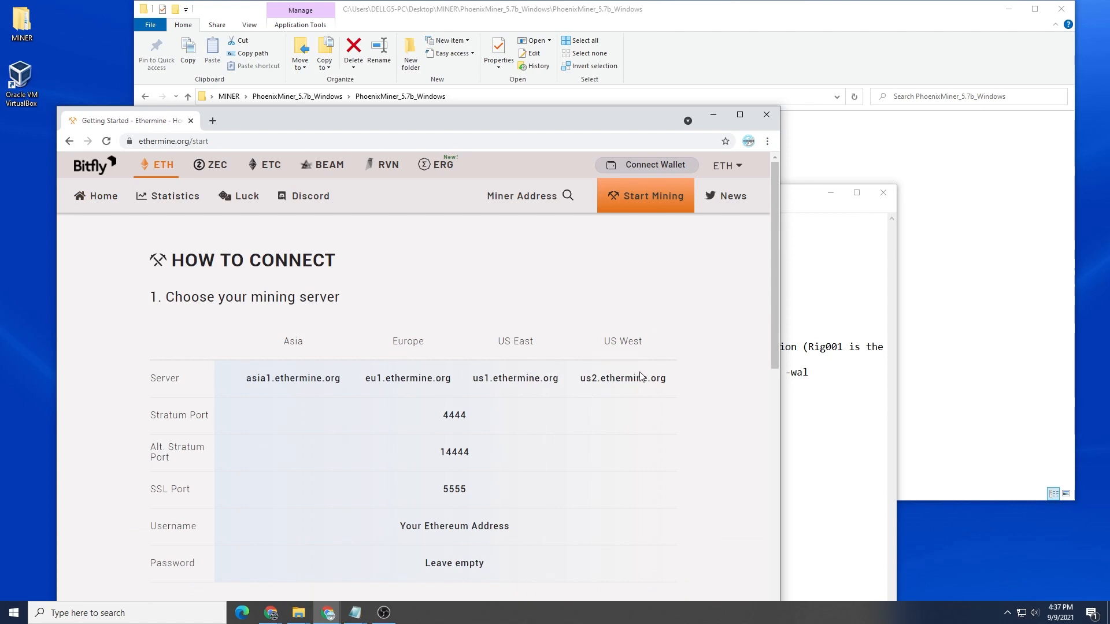
{"action": "mouse_move", "coordinate": [810, 389]}
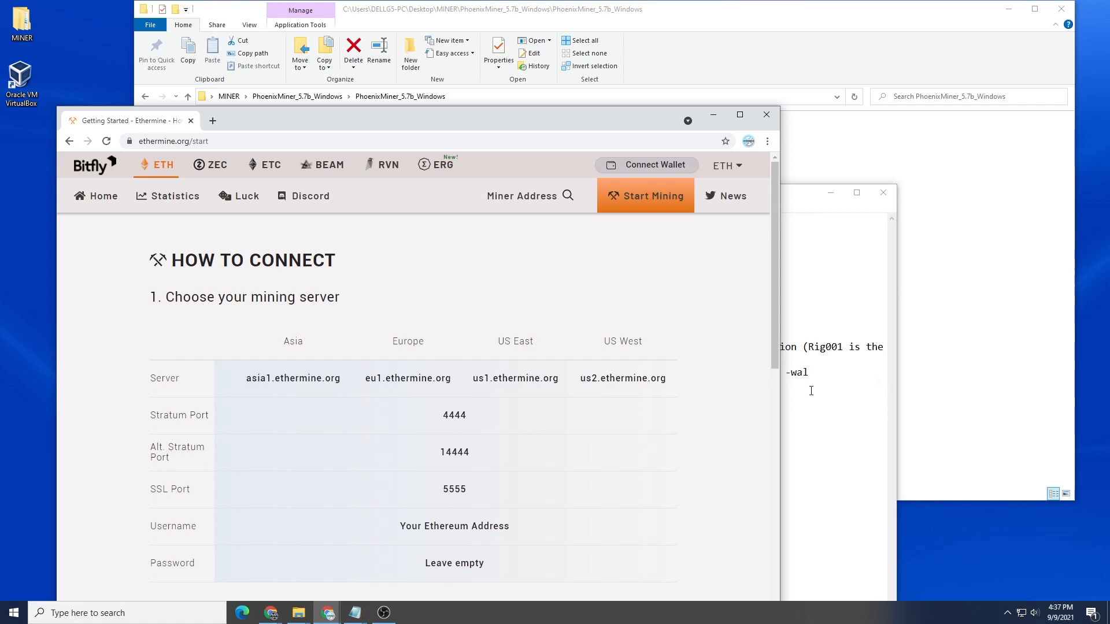
{"action": "mouse_move", "coordinate": [474, 380]}
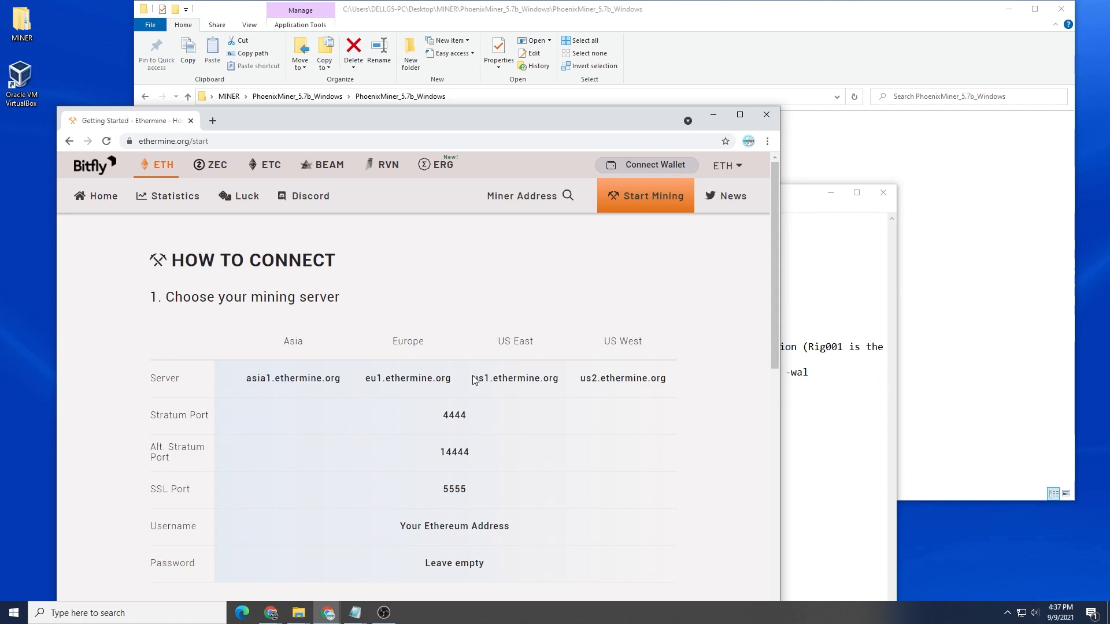
{"action": "double_click", "coordinate": [504, 378]}
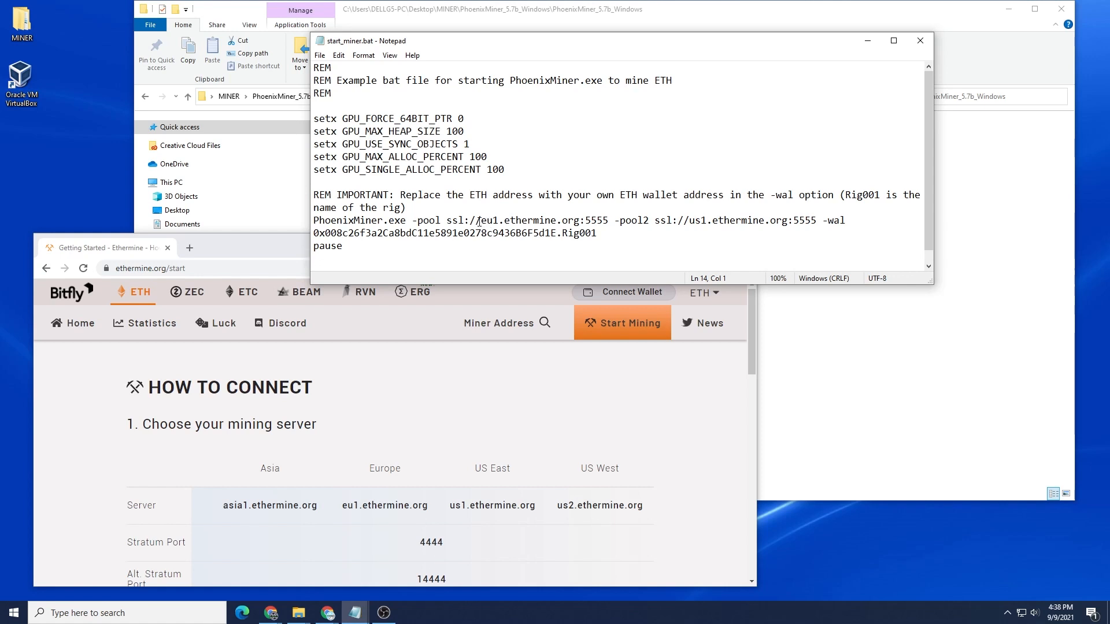
- Point the main pool at us1.ethermine.org and the backup pool2 at us2.ethermine.org
{"action": "double_click", "coordinate": [530, 219]}
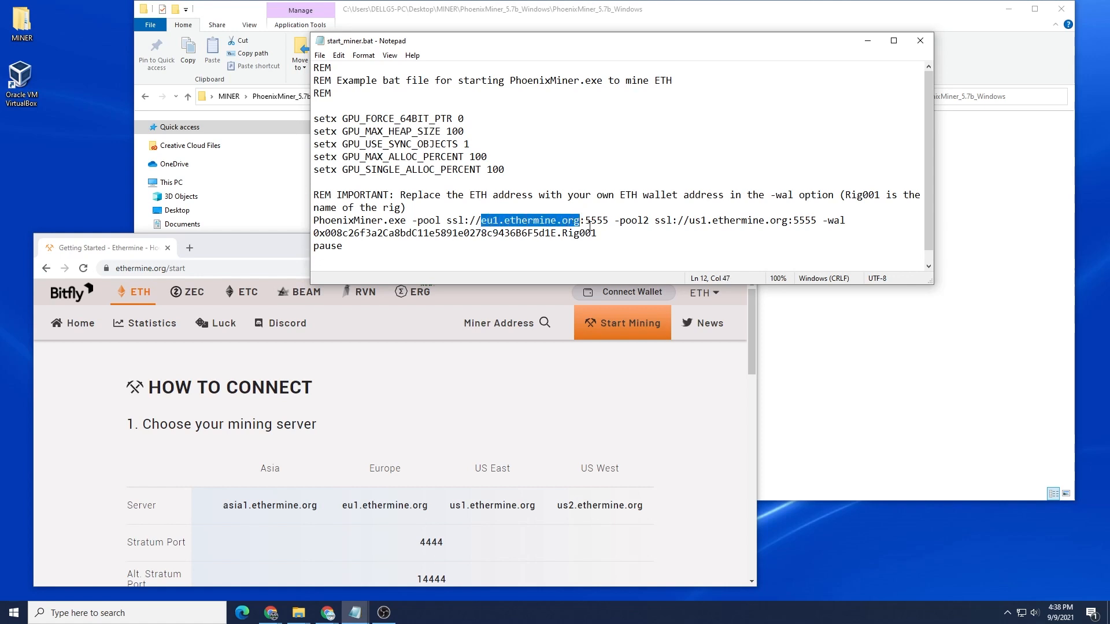
{"action": "type", "text": "us1.ethermine.org"}
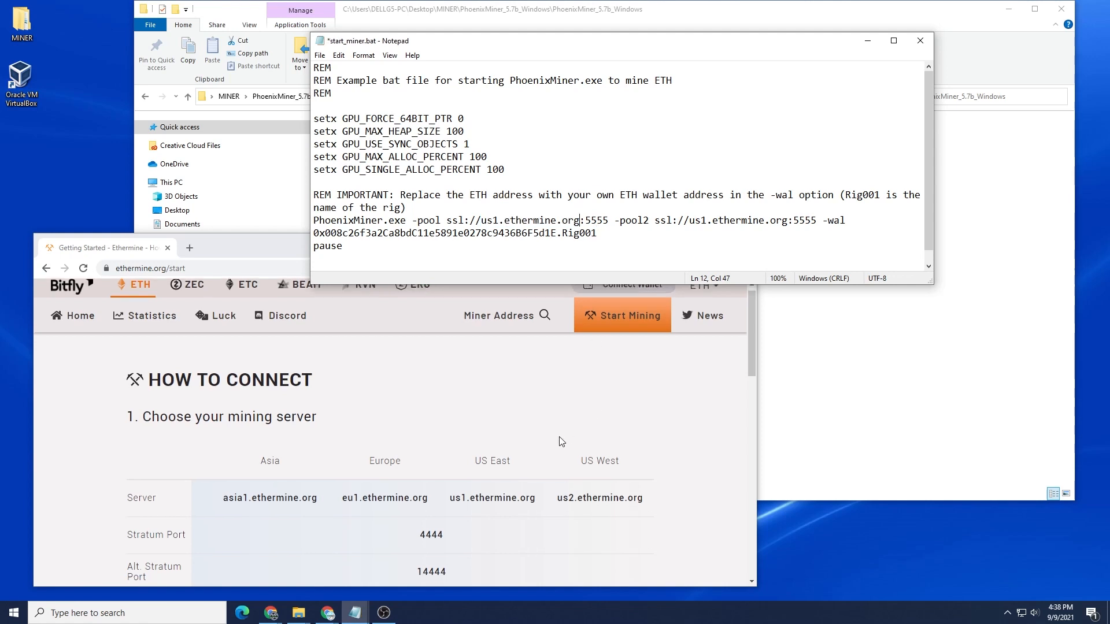
{"action": "scroll", "scroll_direction": "down", "scroll_amount": 3}
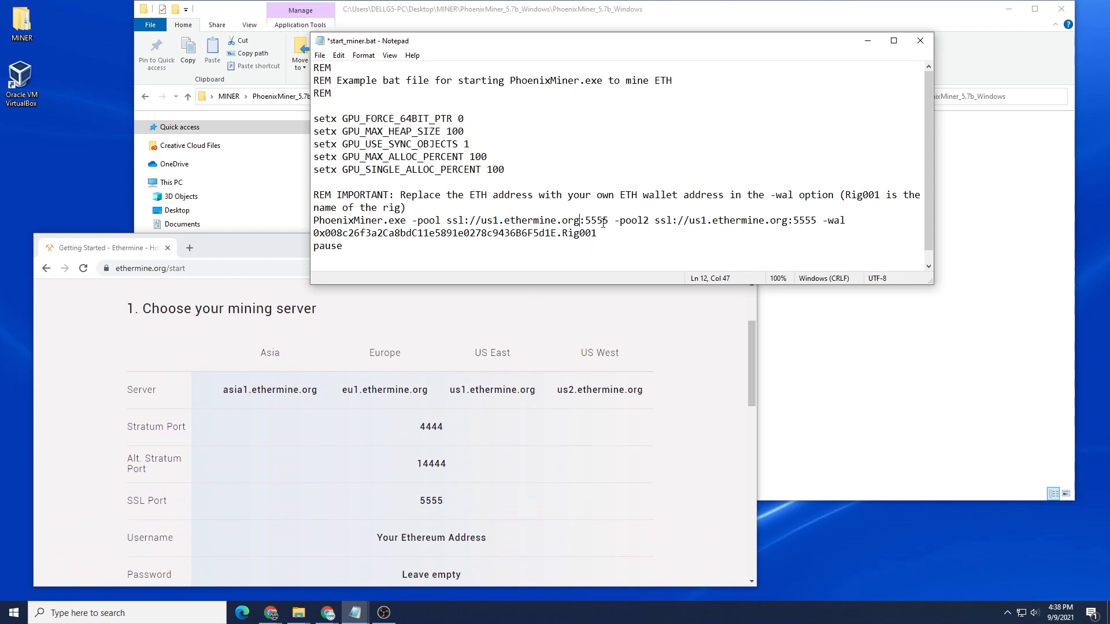
{"action": "double_click", "coordinate": [599, 390]}
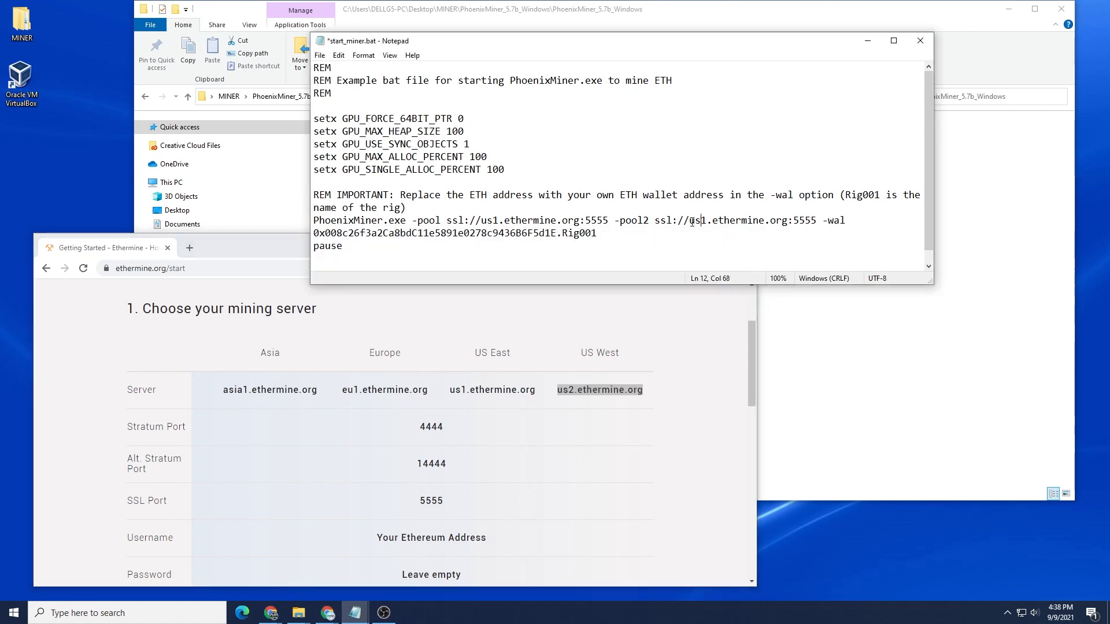
{"action": "double_click", "coordinate": [737, 220]}
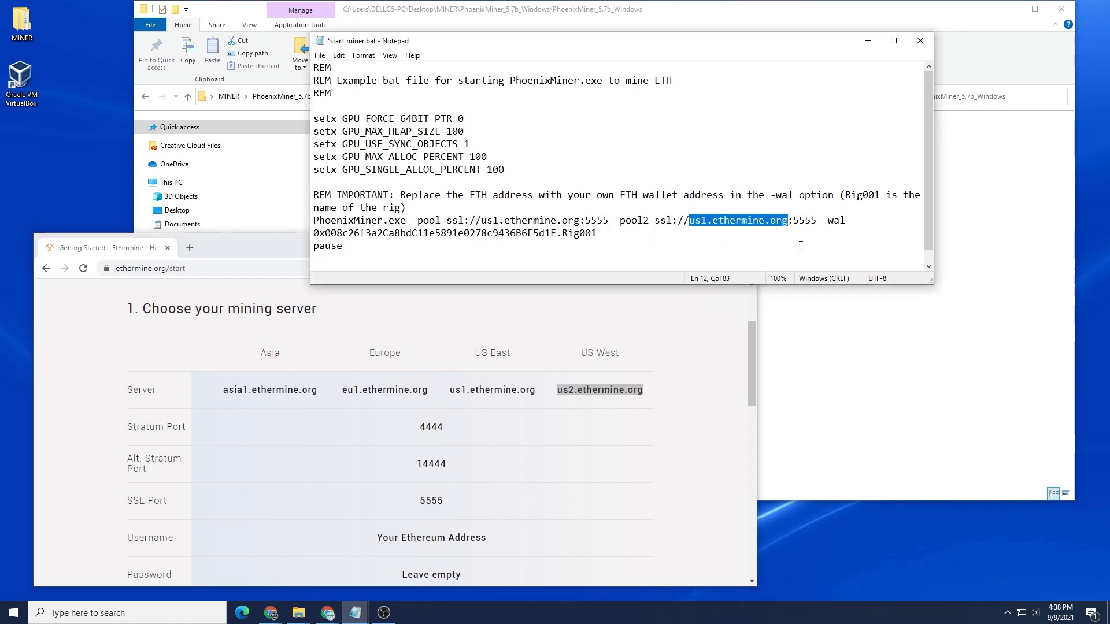
{"action": "type", "text": "us2.ethermine.org"}
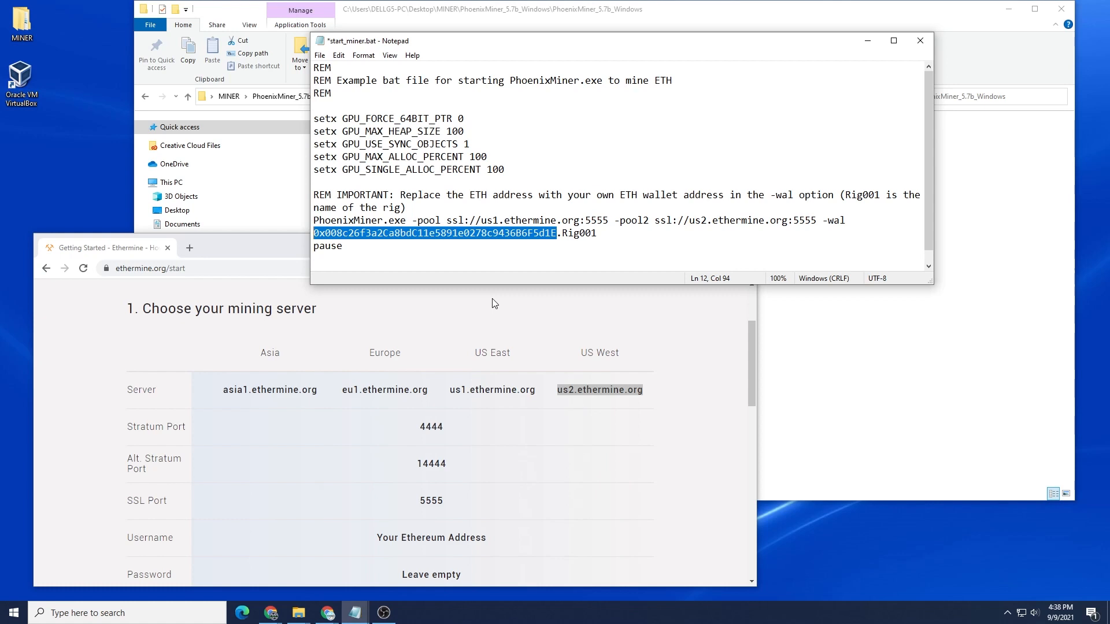
{"action": "mouse_move", "coordinate": [617, 242]}
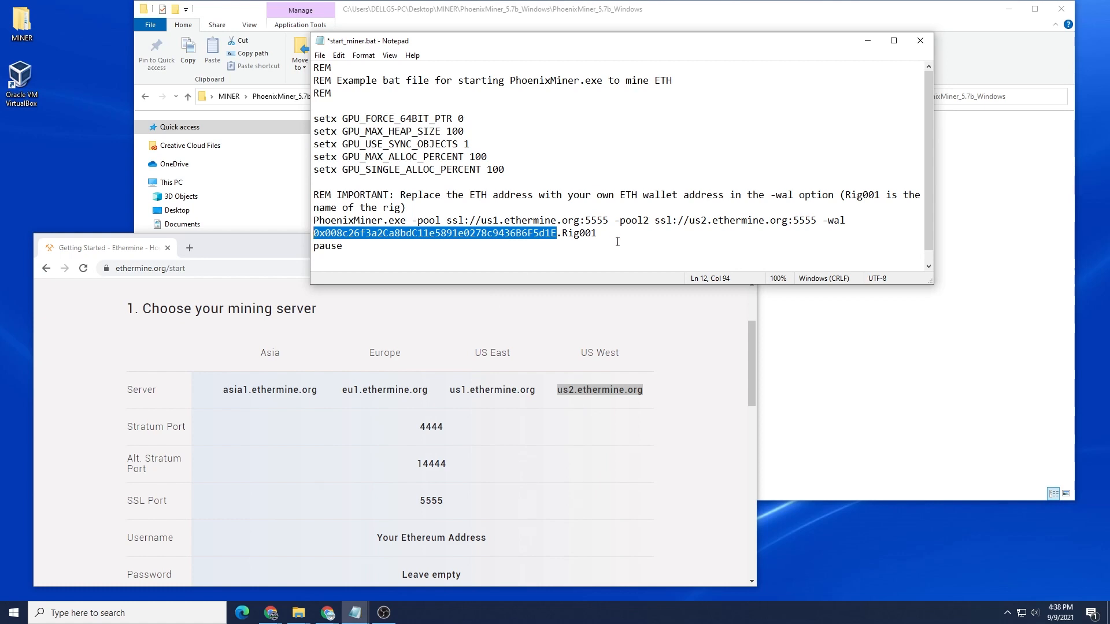
{"action": "mouse_move", "coordinate": [518, 256]}
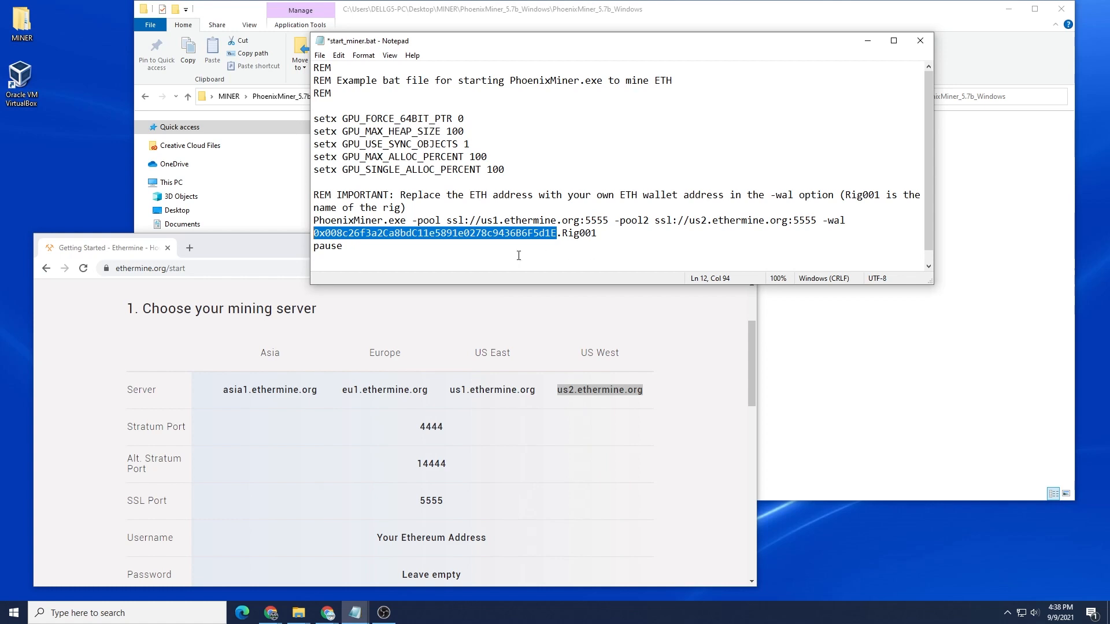
{"action": "mouse_move", "coordinate": [531, 254]}
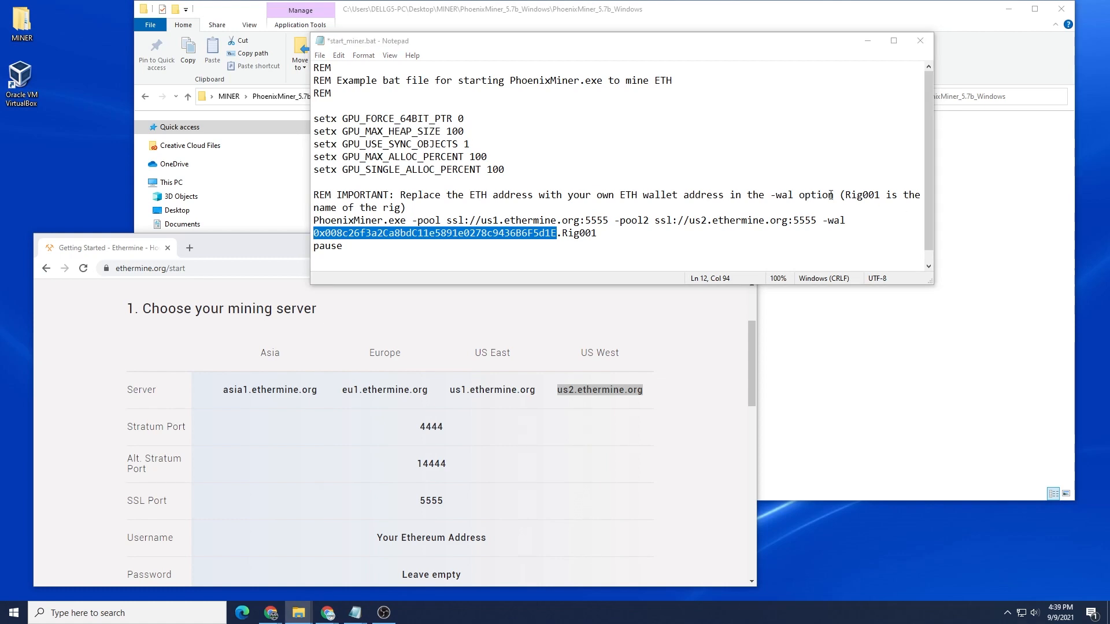
- Paste your own wallet over the example address and rename worker Rig001 to CryptoJar
{"action": "right_click", "coordinate": [488, 234]}
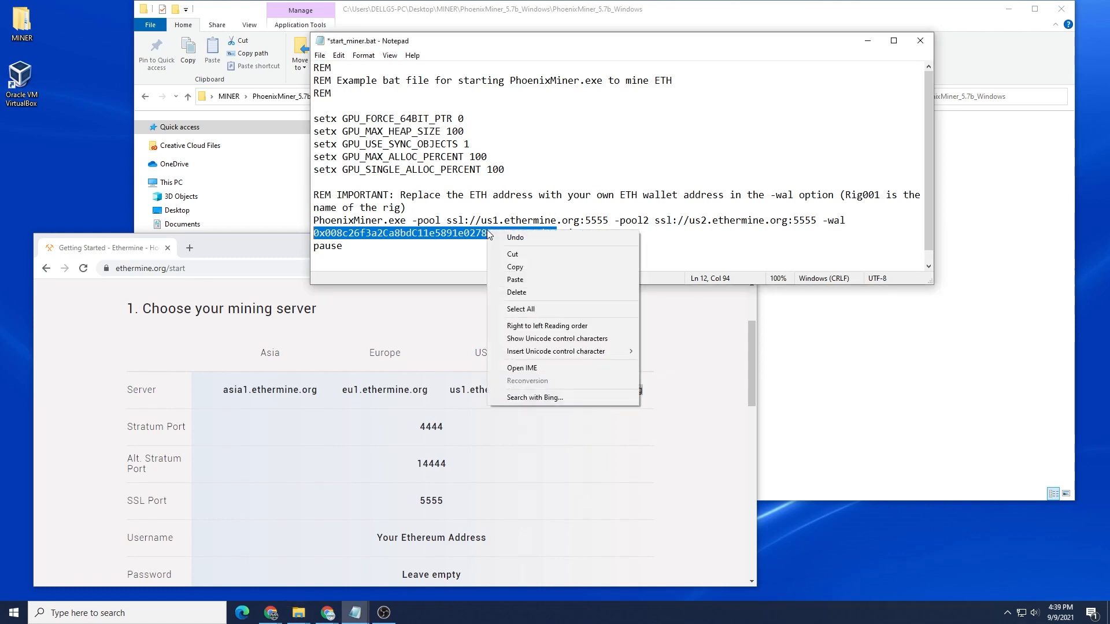
{"action": "left_click", "coordinate": [514, 279]}
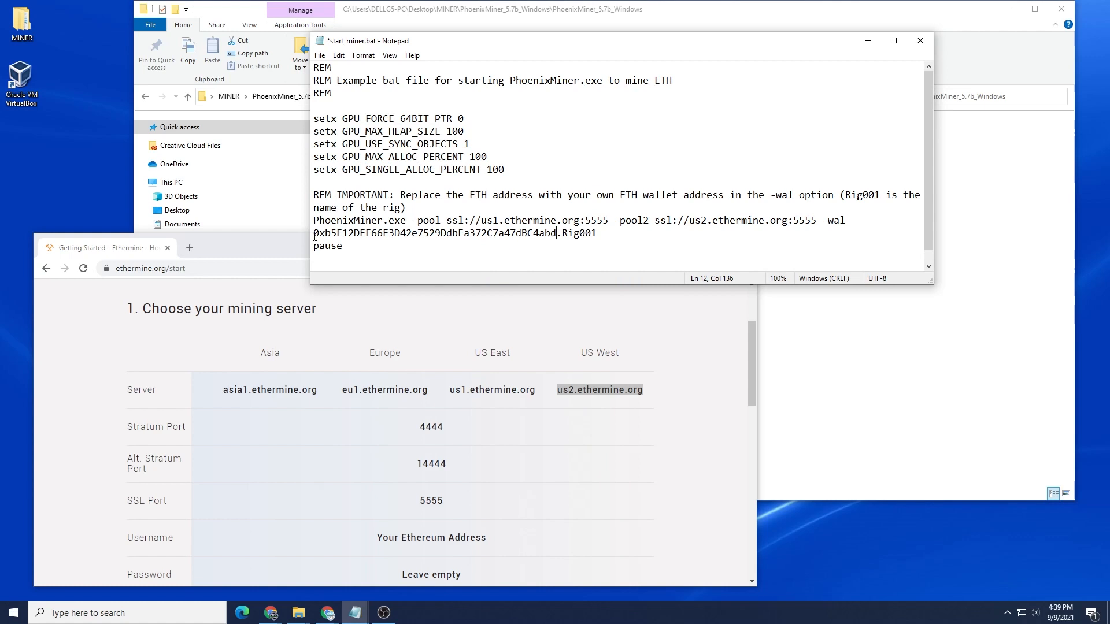
{"action": "mouse_move", "coordinate": [574, 240]}
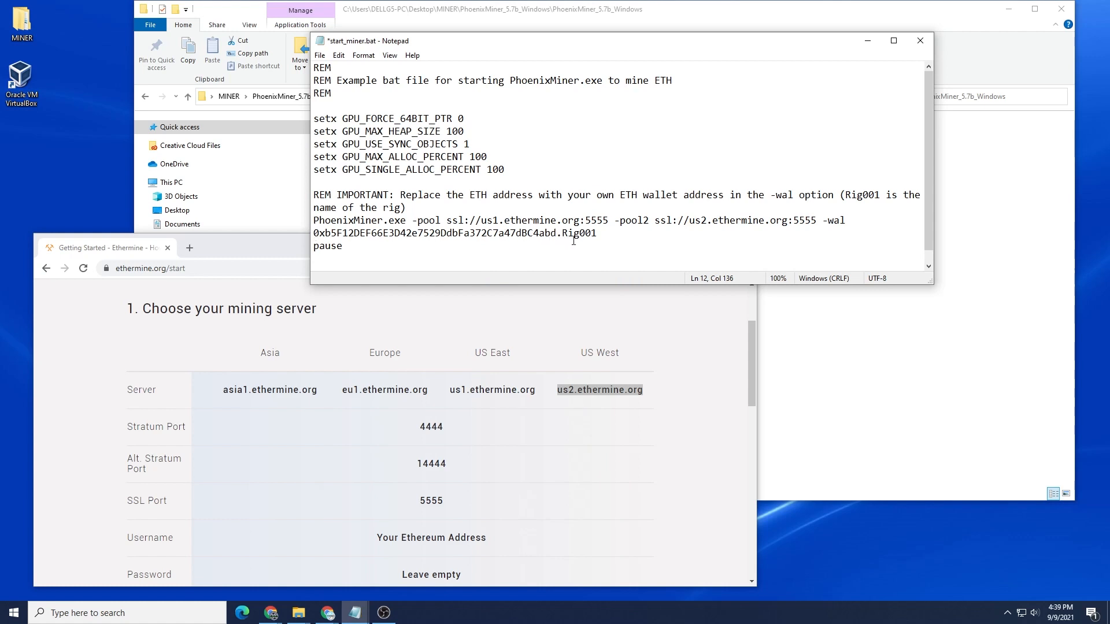
{"action": "double_click", "coordinate": [580, 233]}
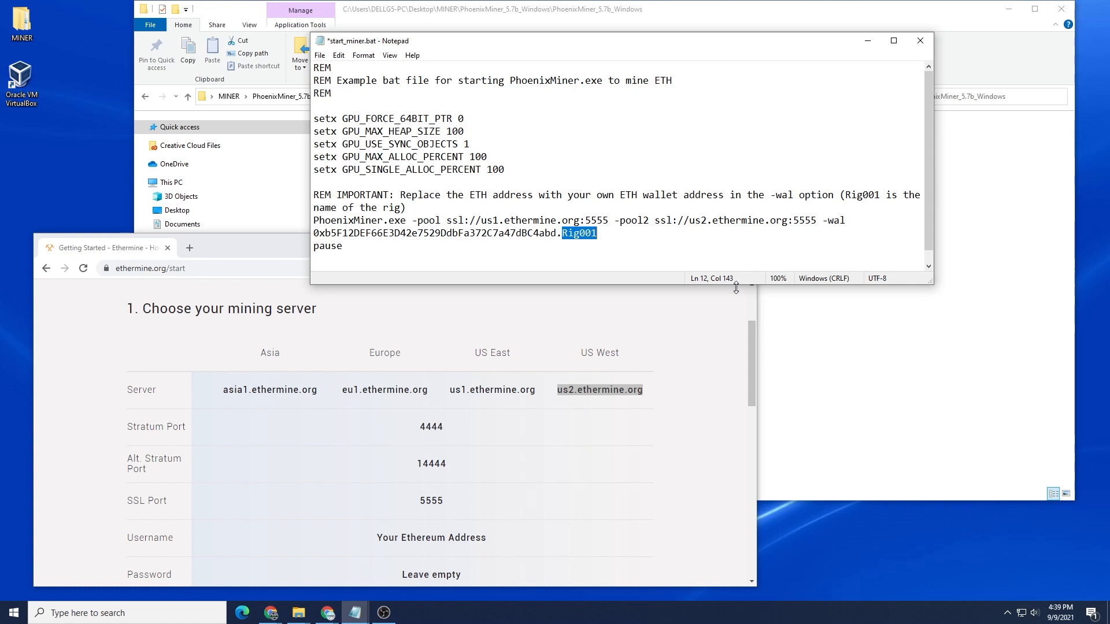
{"action": "type", "text": "Crypto"}
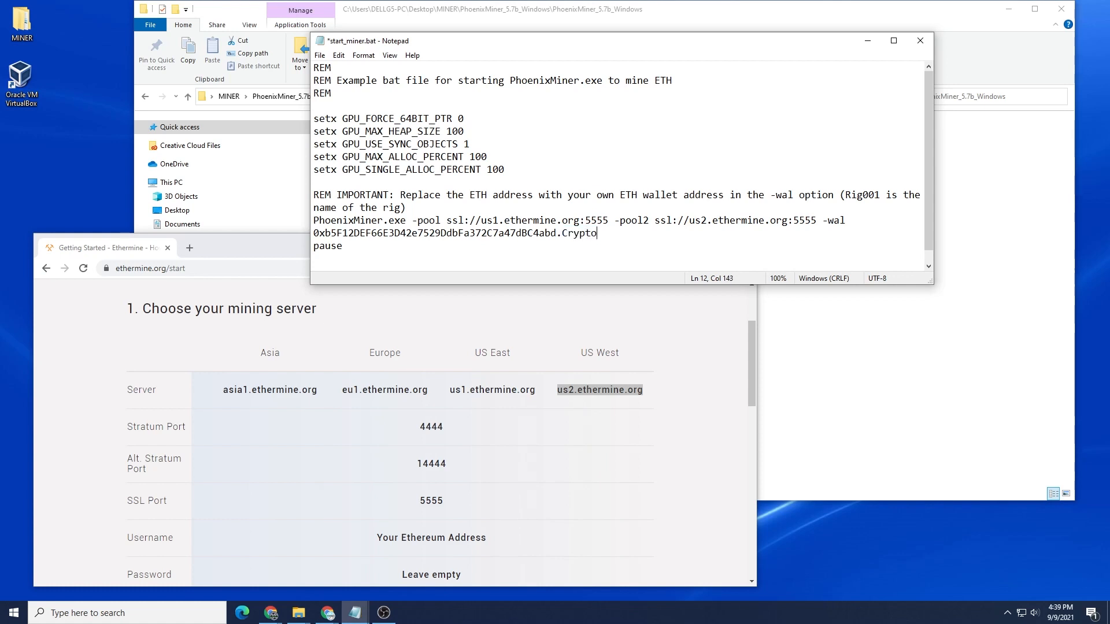
{"action": "type", "text": "Ja"}
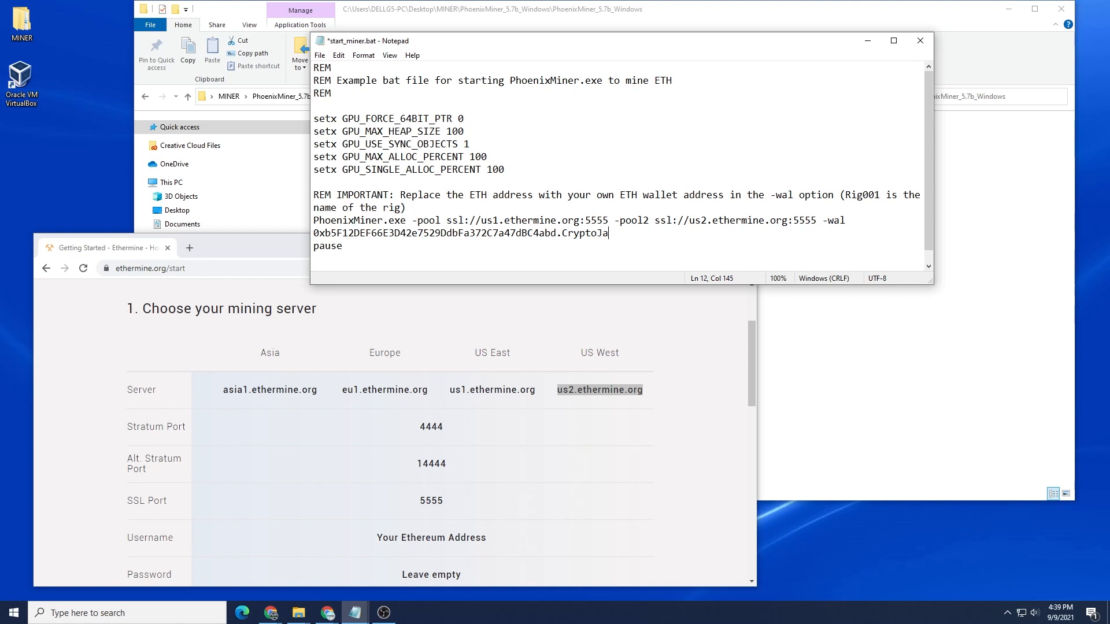
{"action": "type", "text": "r"}
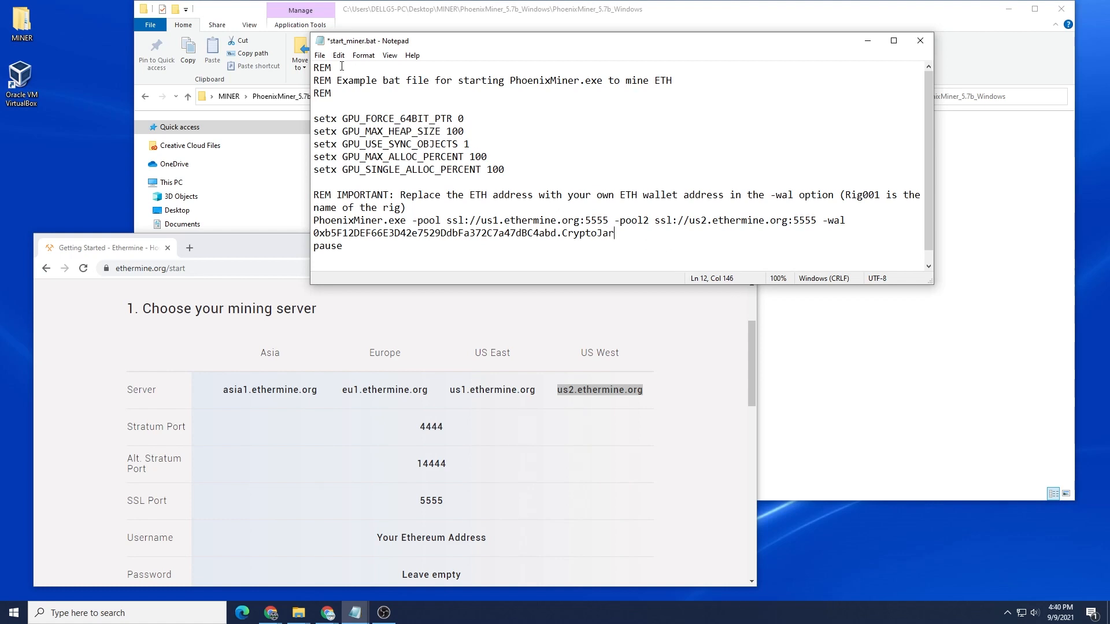
- Save start_miner.bat via File > Save and close Notepad
{"action": "left_click", "coordinate": [320, 56]}
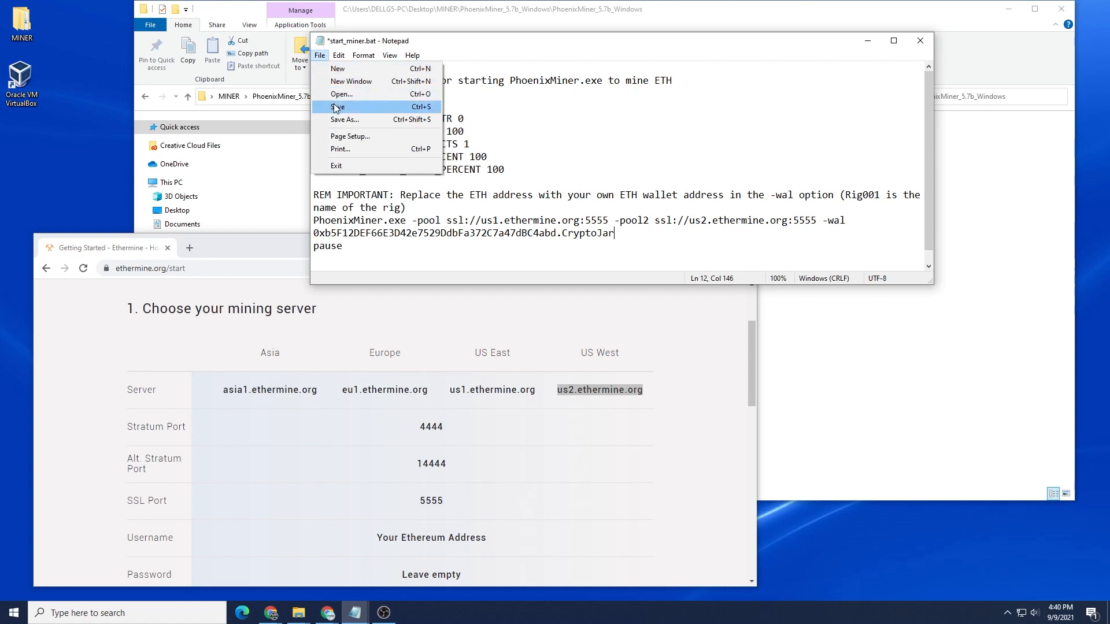
{"action": "left_click", "coordinate": [338, 106]}
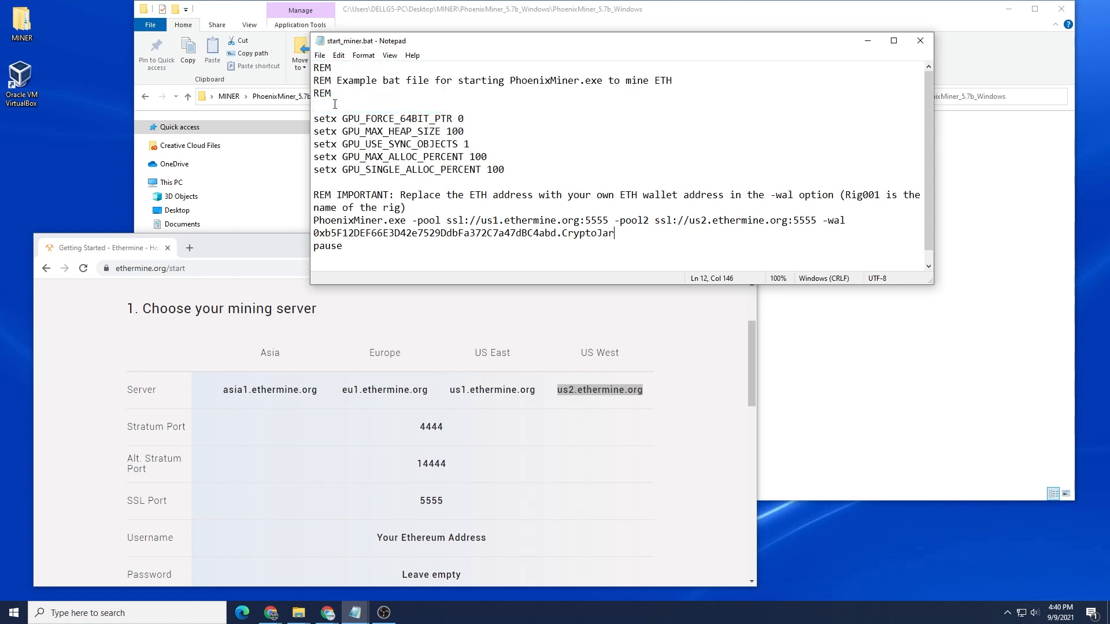
{"action": "mouse_move", "coordinate": [903, 70]}
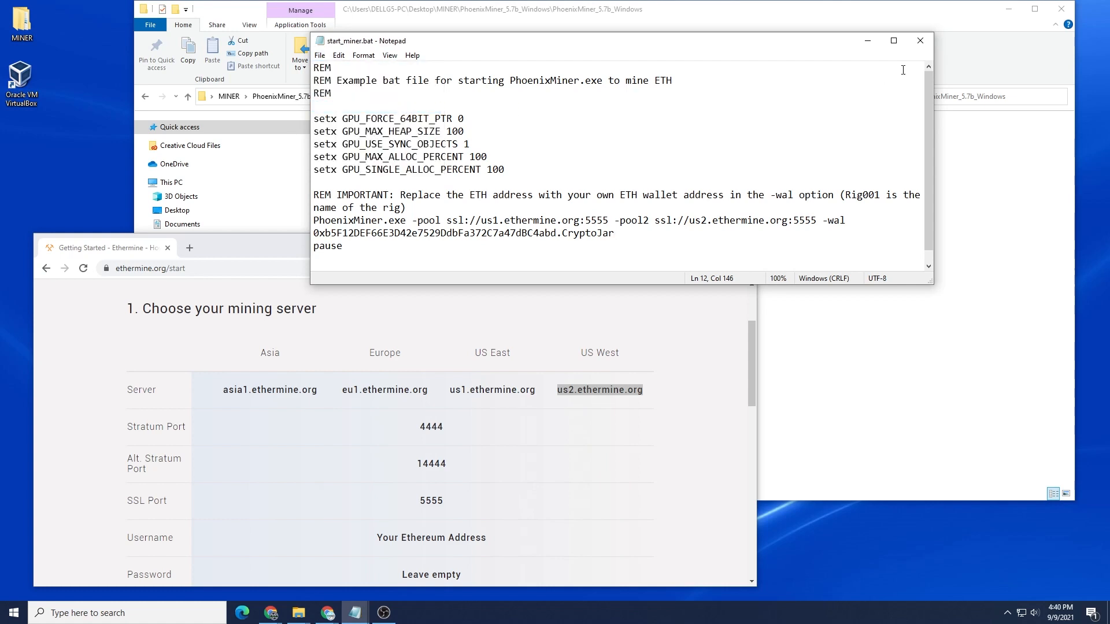
{"action": "left_click", "coordinate": [919, 40]}
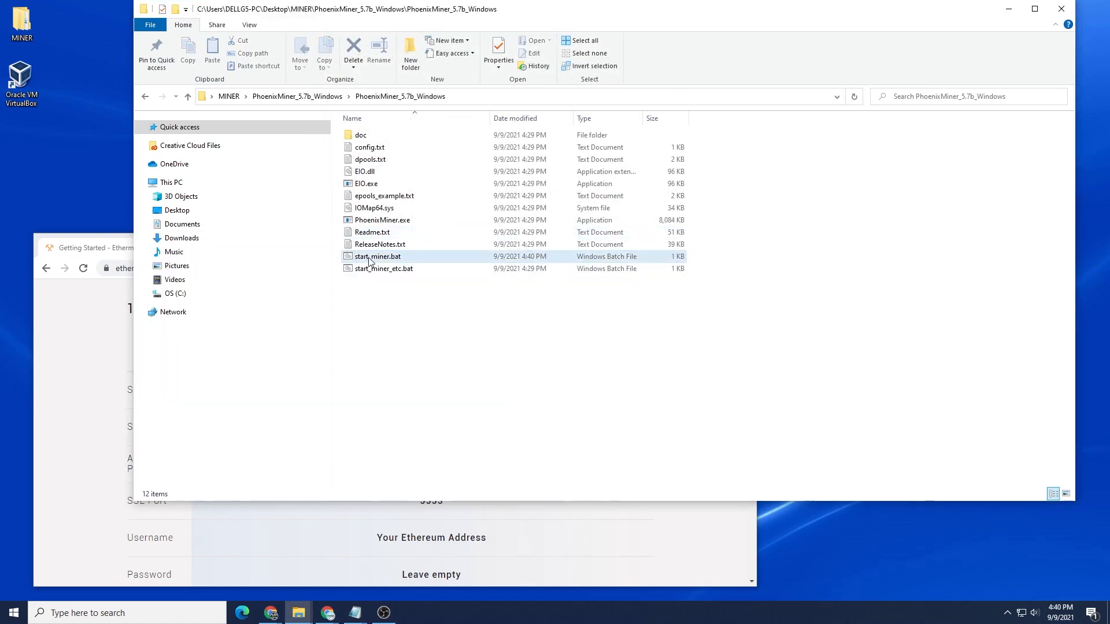
- Run start_miner.bat as administrator and allow PhoenixMiner through Windows Defender Firewall
{"action": "right_click", "coordinate": [377, 257]}
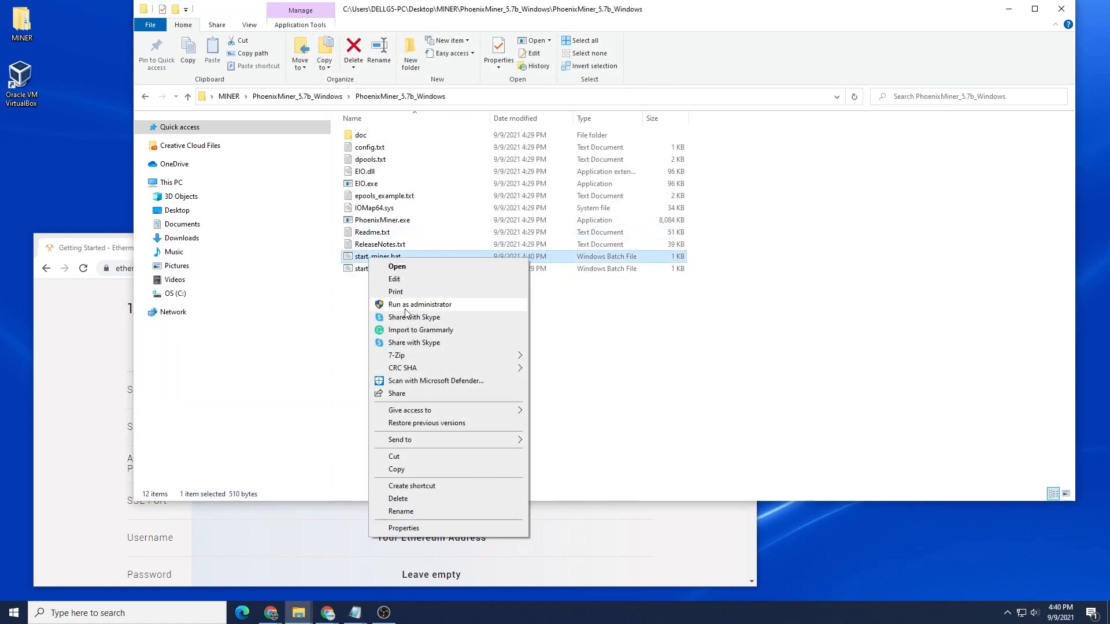
{"action": "left_click", "coordinate": [418, 304]}
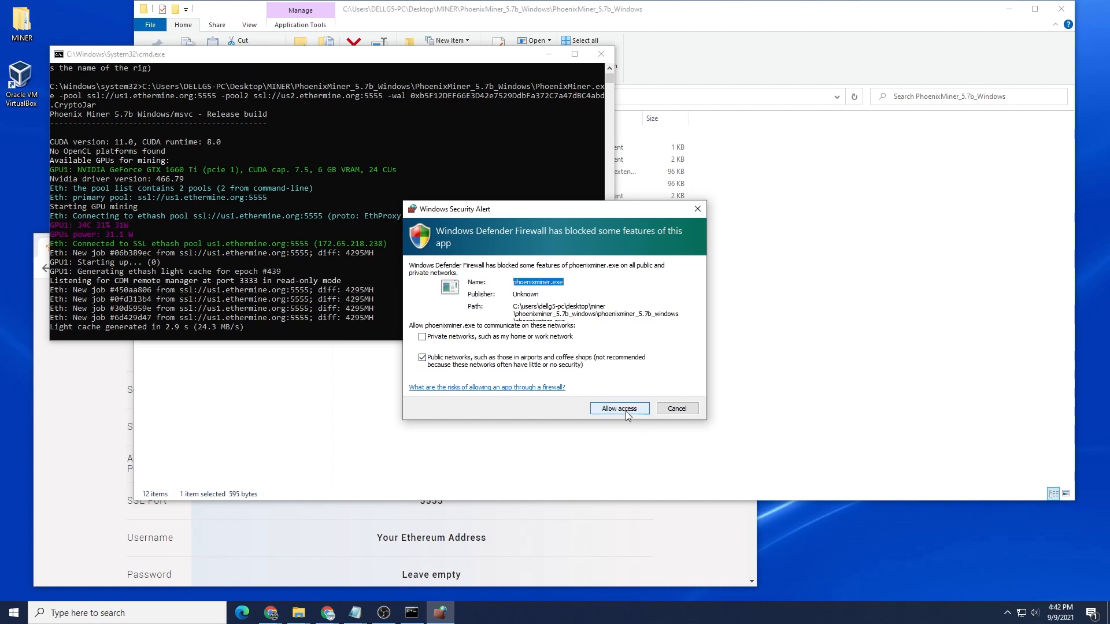
{"action": "left_click", "coordinate": [617, 408]}
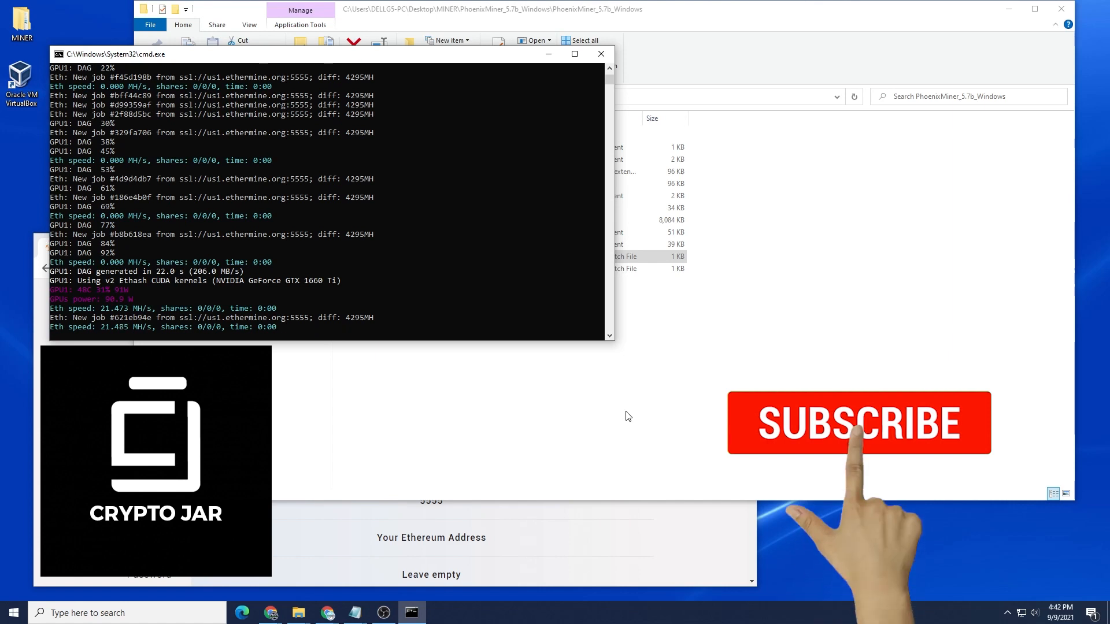
- Keep the PhoenixMiner cmd window focused while it mines ETH at about 21.4 MH/s
{"action": "left_click", "coordinate": [859, 423]}
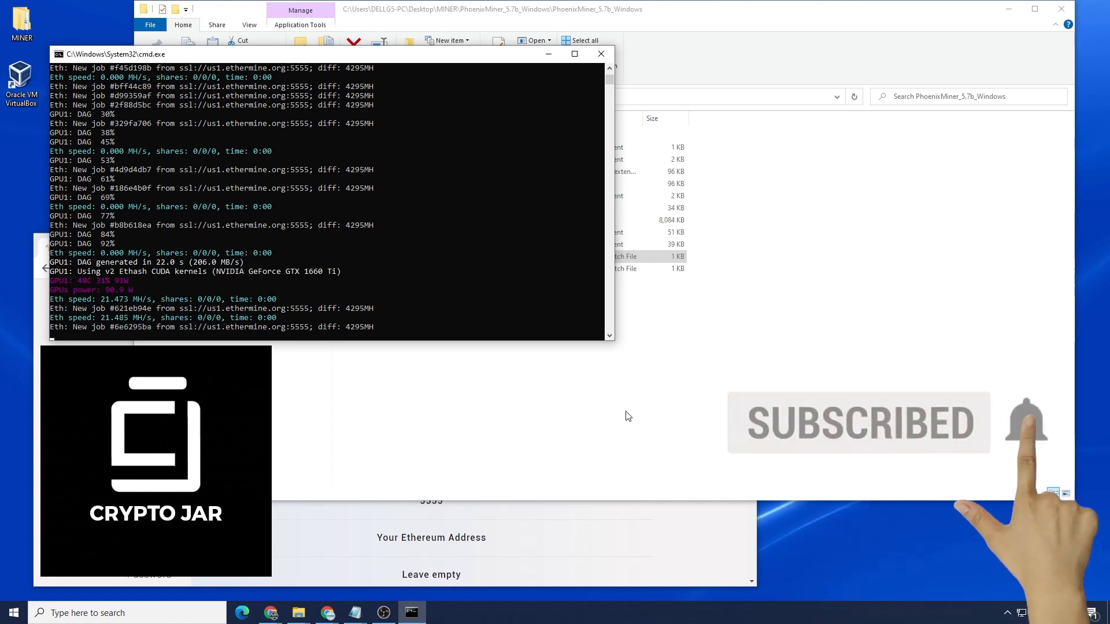